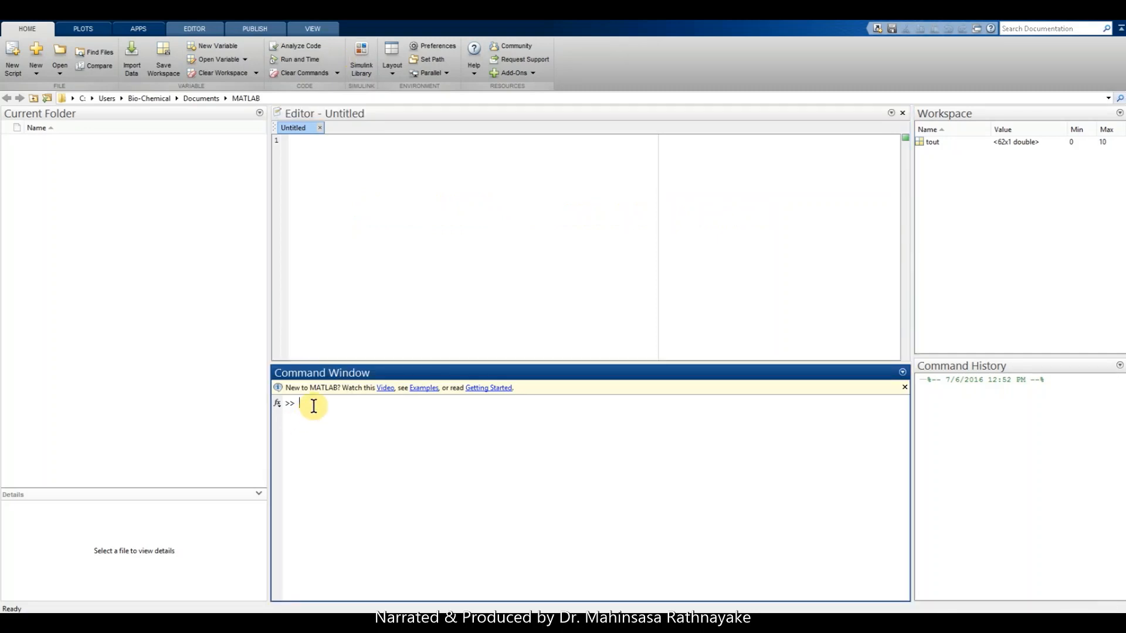
Launch Simulink by typing 'sim' and create a new blank untitled model.
{"action": "type", "text": "sim"}
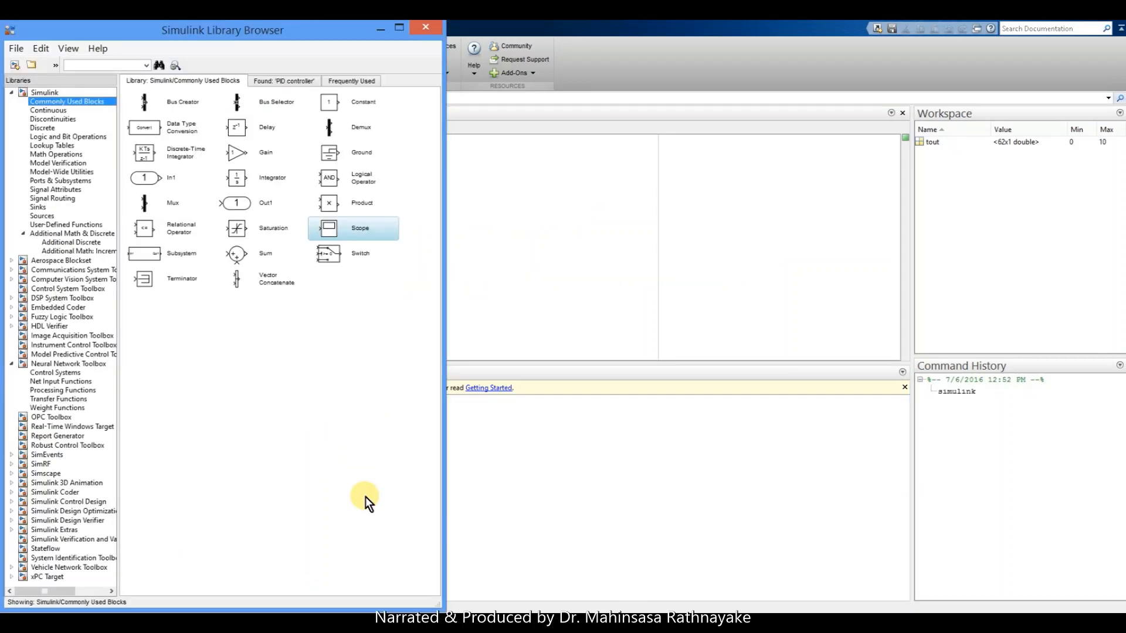
{"action": "mouse_move", "coordinate": [300, 457]}
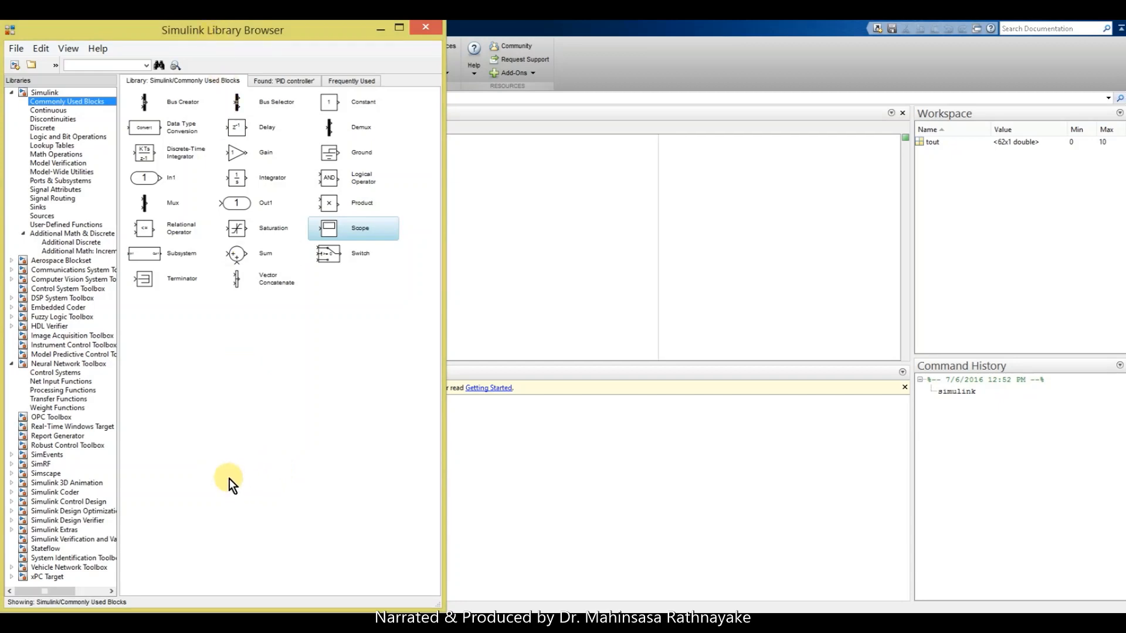
{"action": "mouse_move", "coordinate": [232, 470]}
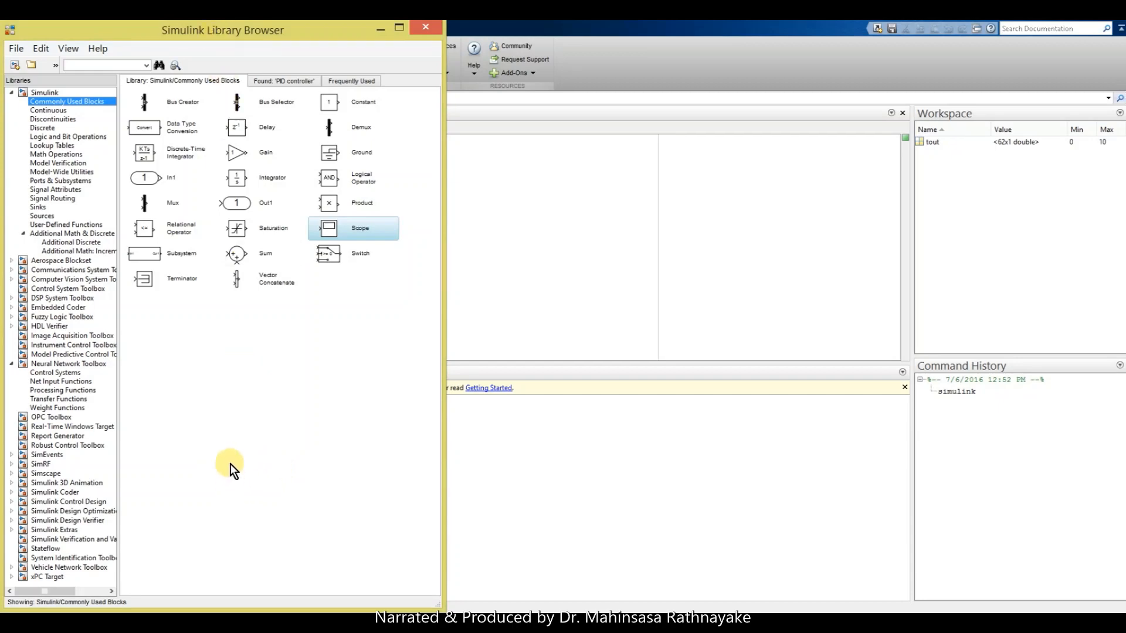
{"action": "left_click", "coordinate": [15, 48]}
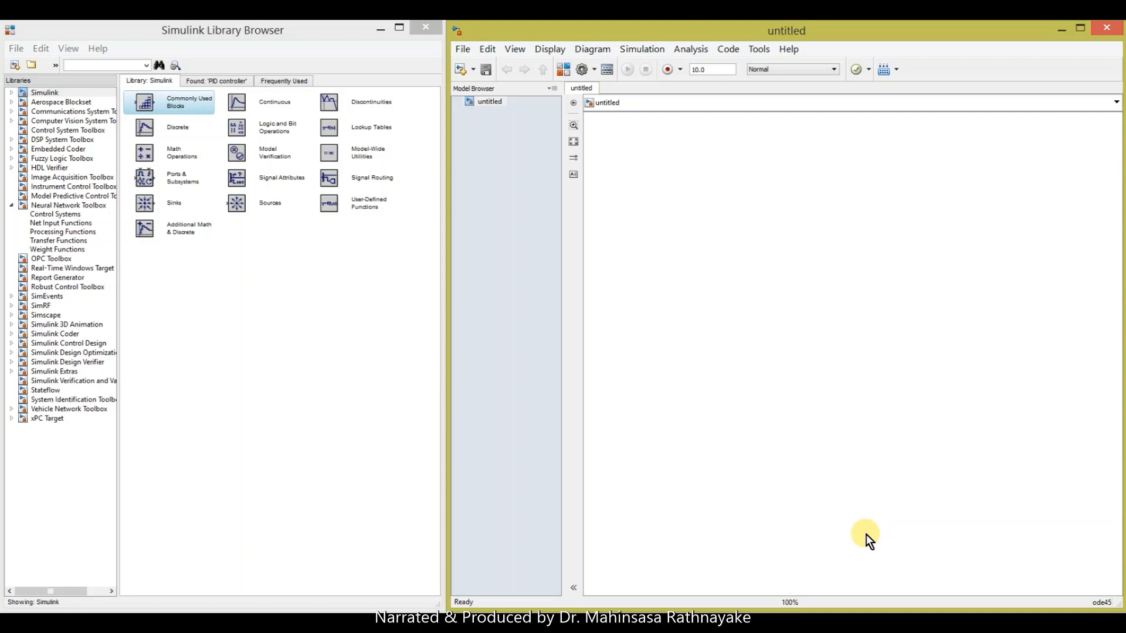
{"action": "mouse_move", "coordinate": [789, 496]}
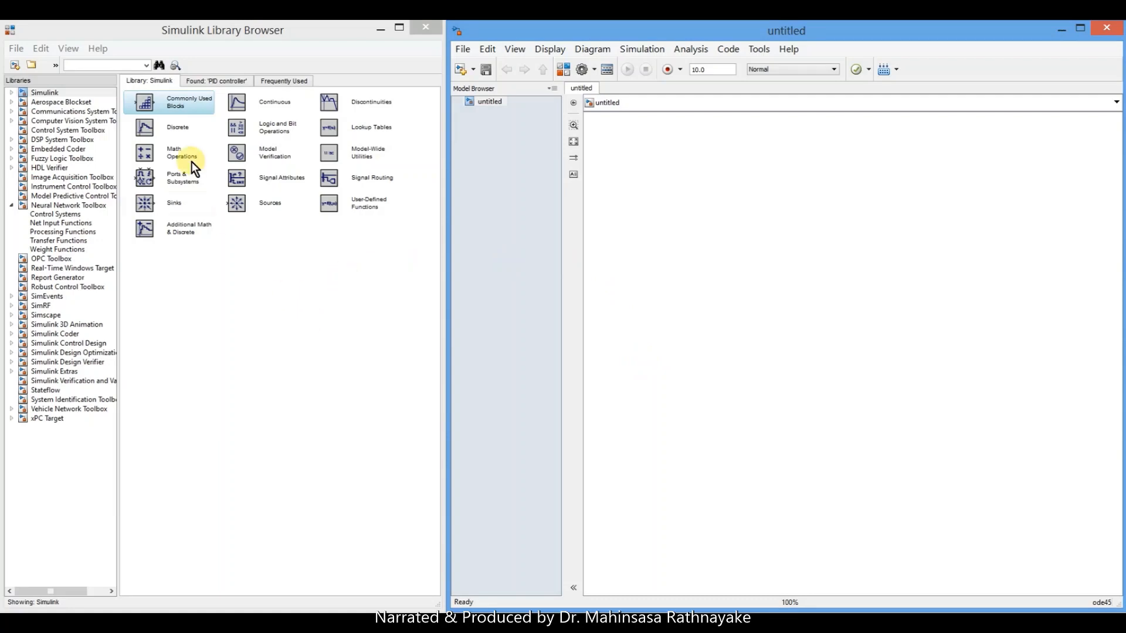
Expand the Simulink library, browse Commonly Used Blocks and Sources, then return to Commonly Used Blocks.
{"action": "left_click", "coordinate": [12, 92]}
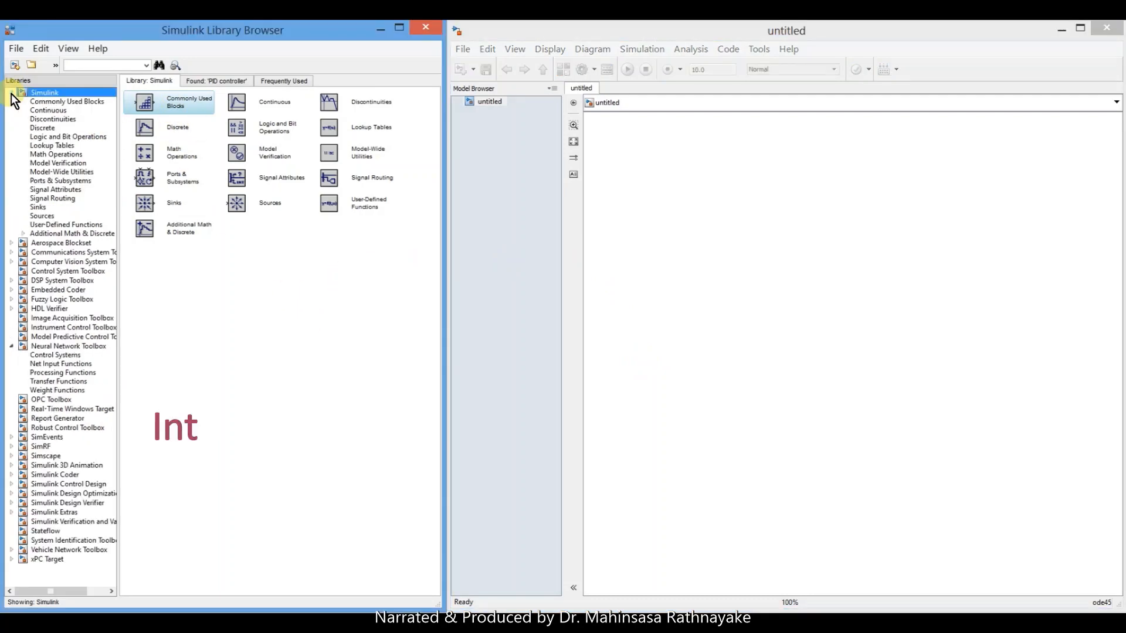
{"action": "left_click", "coordinate": [67, 100]}
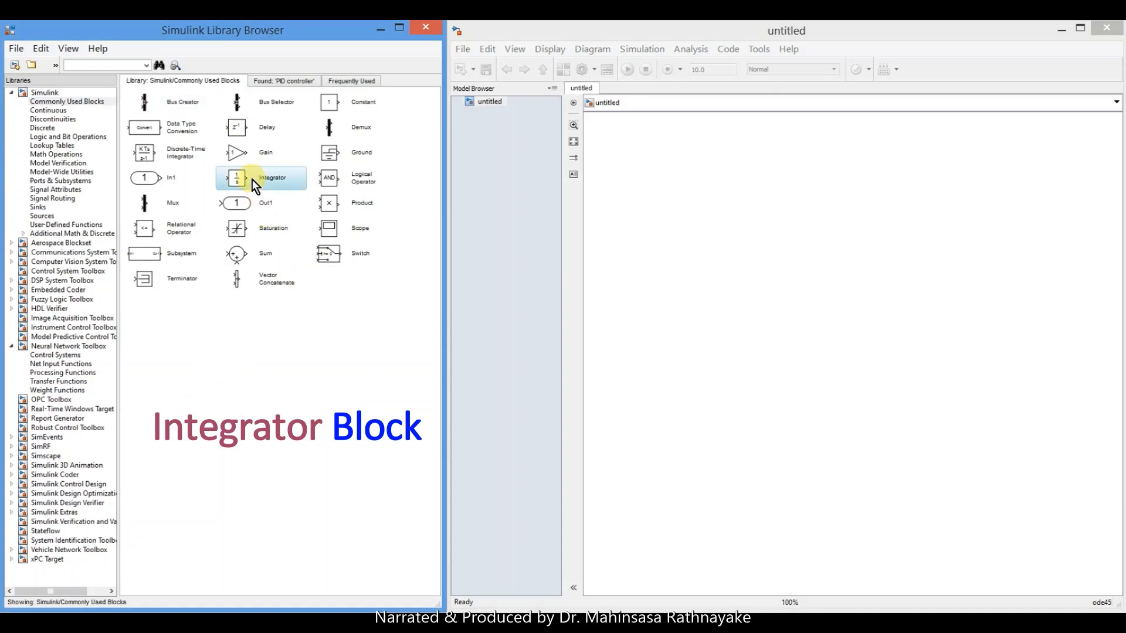
{"action": "mouse_move", "coordinate": [259, 185]}
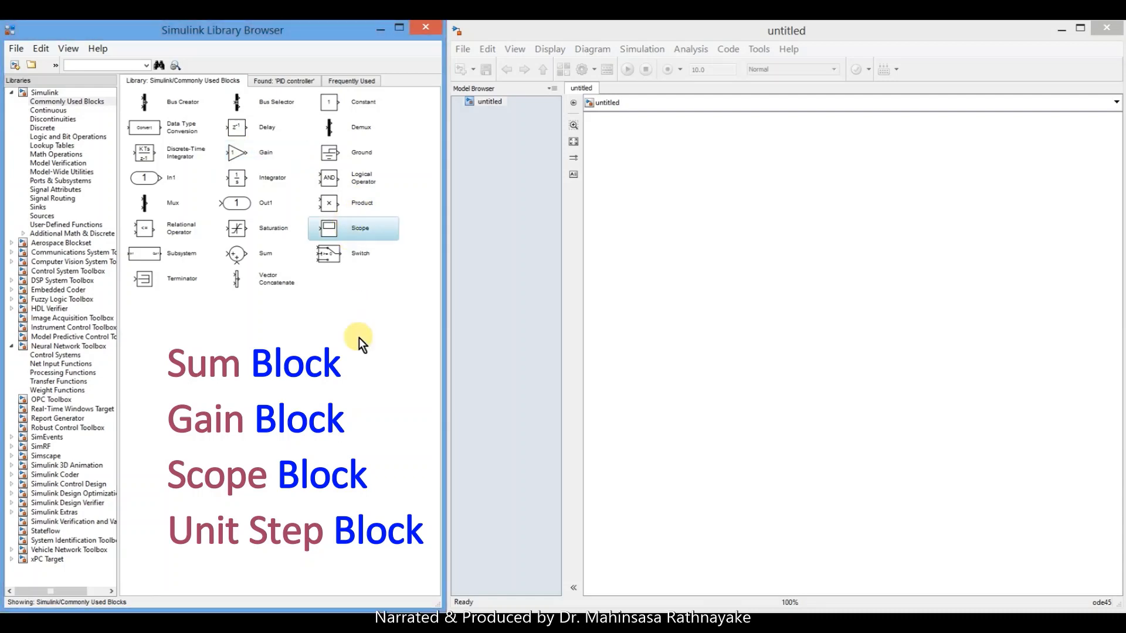
{"action": "left_click", "coordinate": [41, 216]}
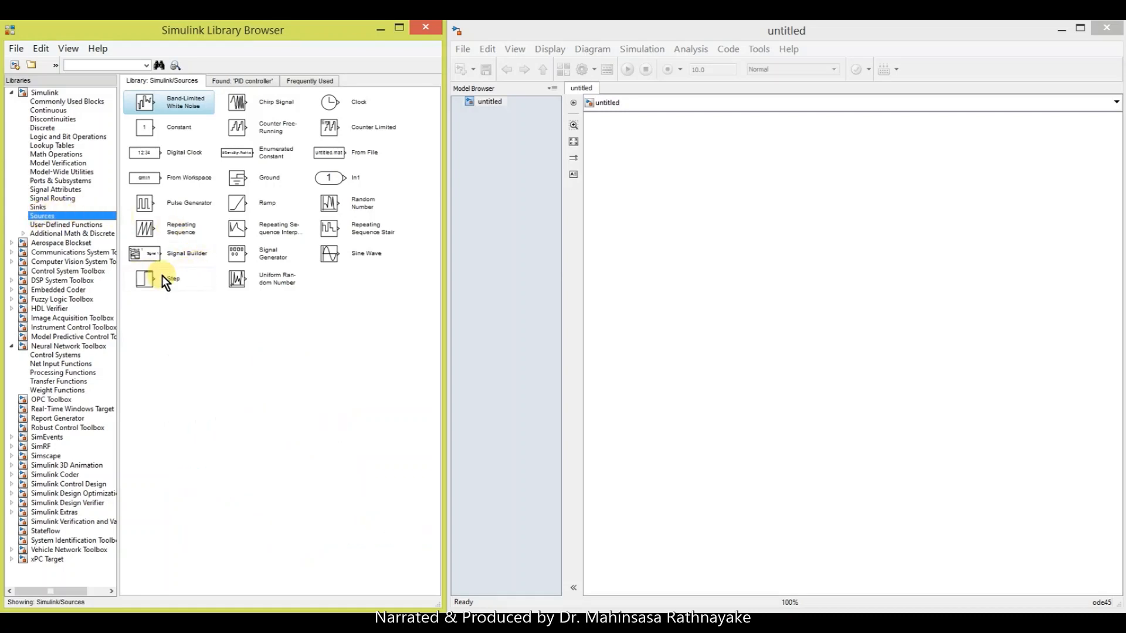
{"action": "left_click", "coordinate": [67, 100]}
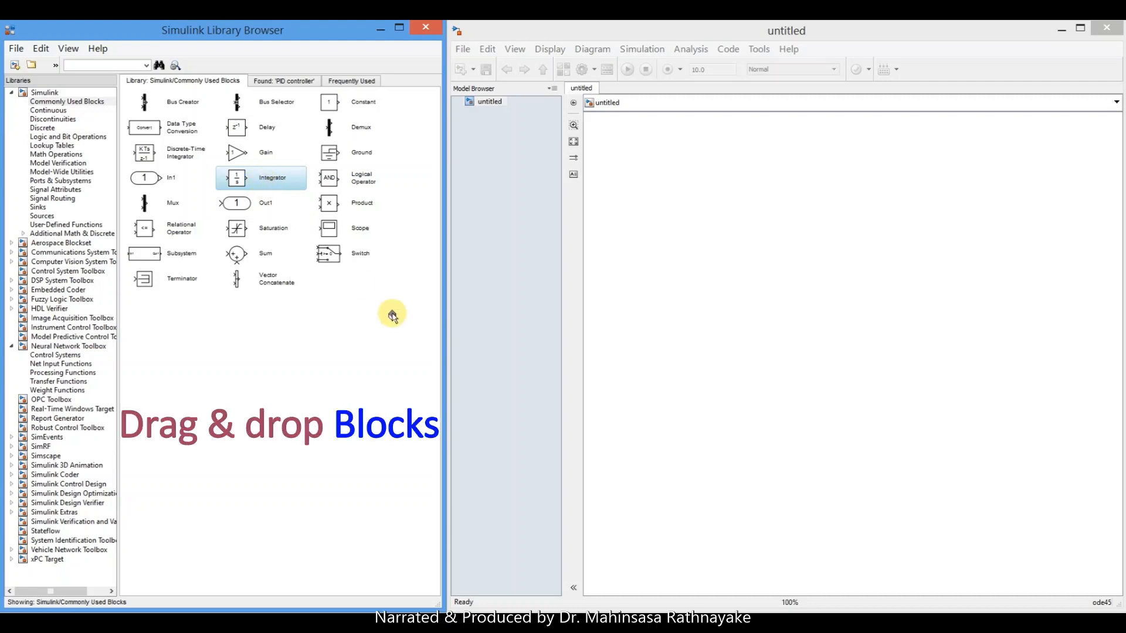
{"action": "mouse_move", "coordinate": [862, 262]}
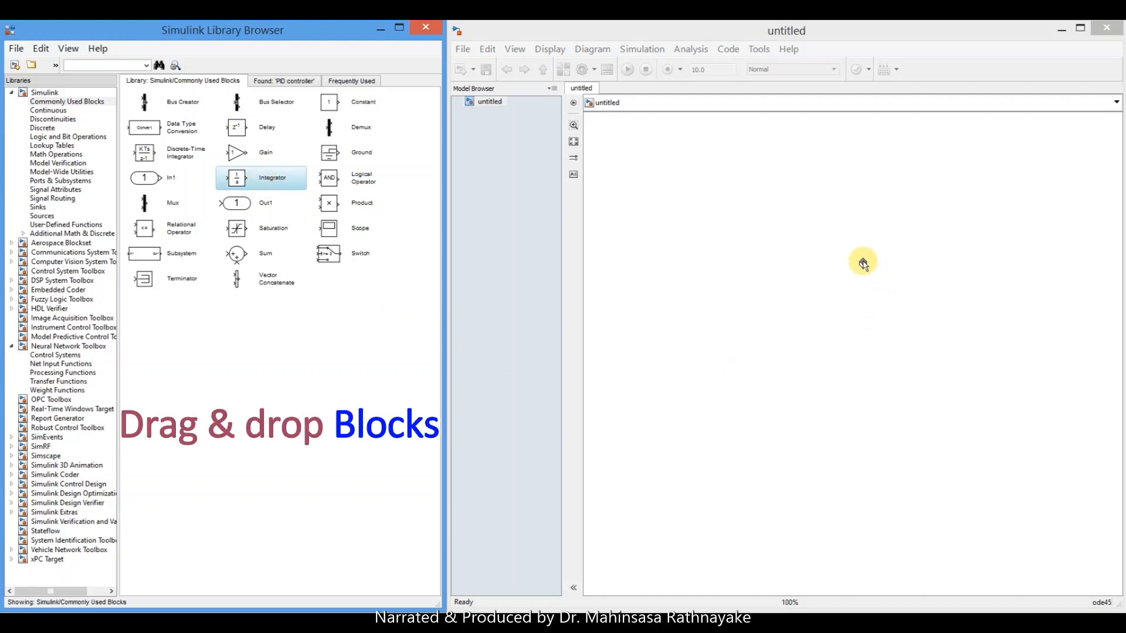
Place Integrator, Sum, Scope and Step blocks in the model, with Sum left of Integrator and Step below Sum.
{"action": "left_click_drag", "start_coordinate": [261, 177], "coordinate": [851, 278]}
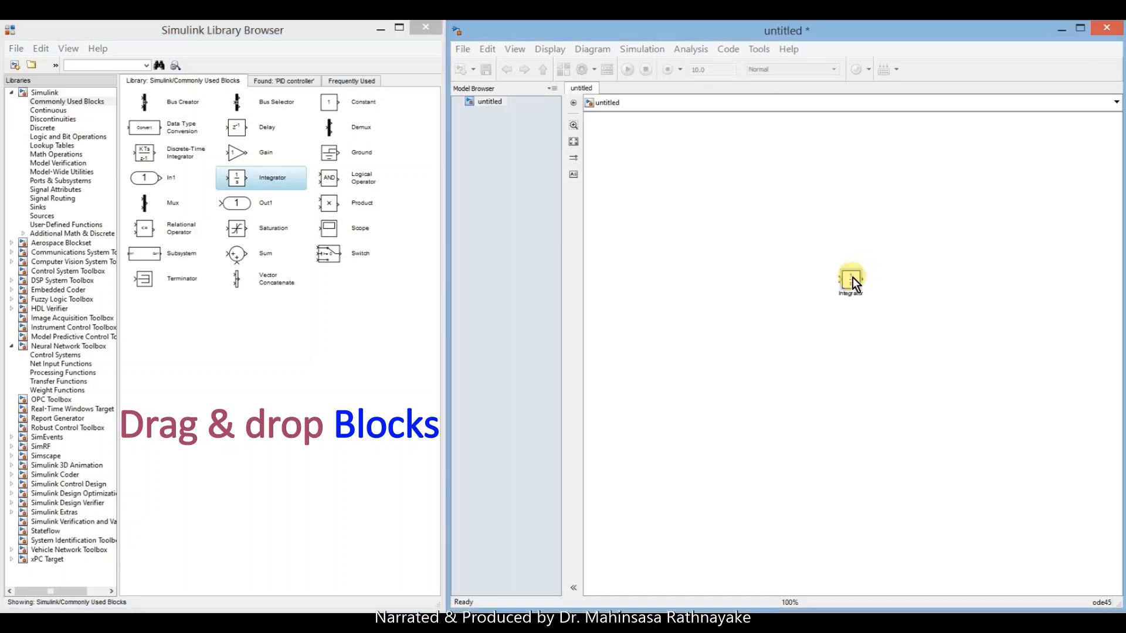
{"action": "left_click", "coordinate": [851, 282]}
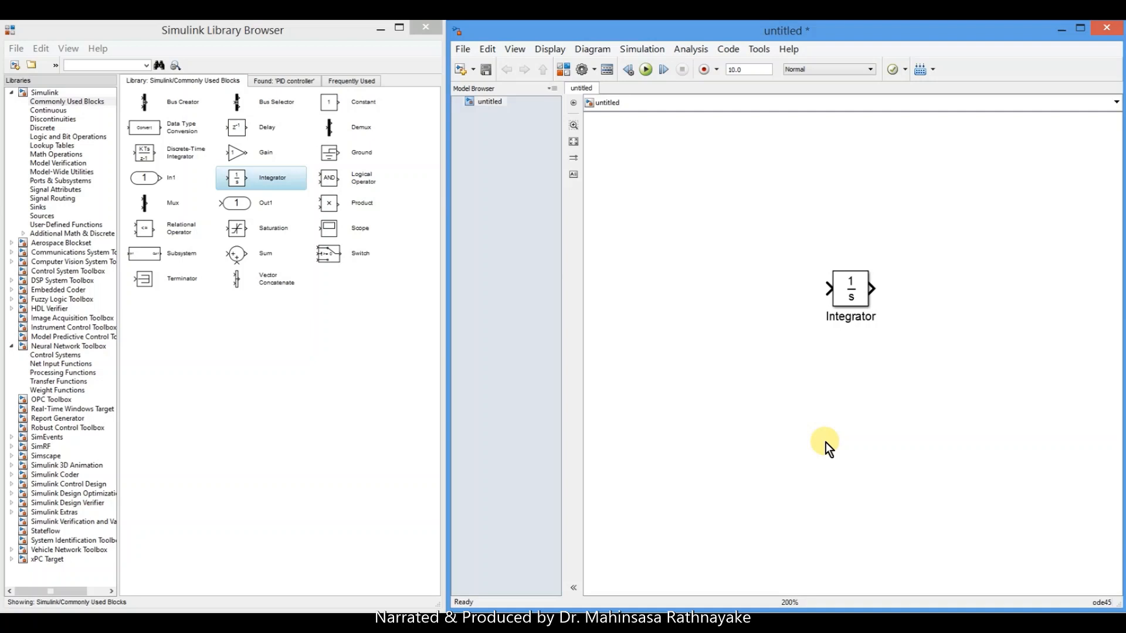
{"action": "mouse_move", "coordinate": [279, 393]}
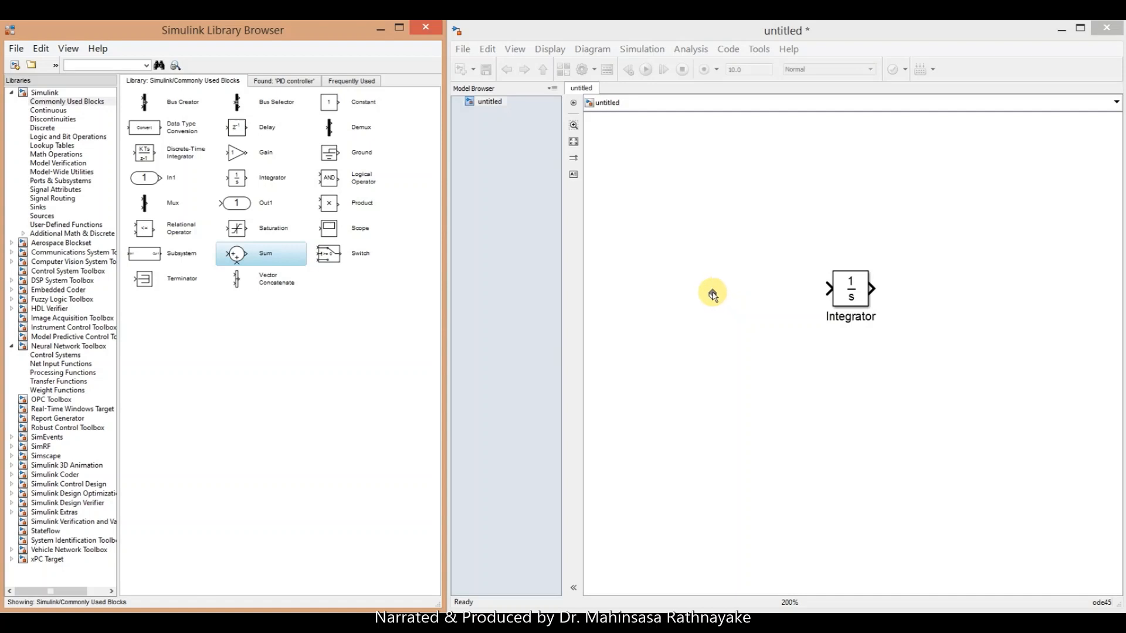
{"action": "left_click_drag", "start_coordinate": [260, 253], "coordinate": [707, 291]}
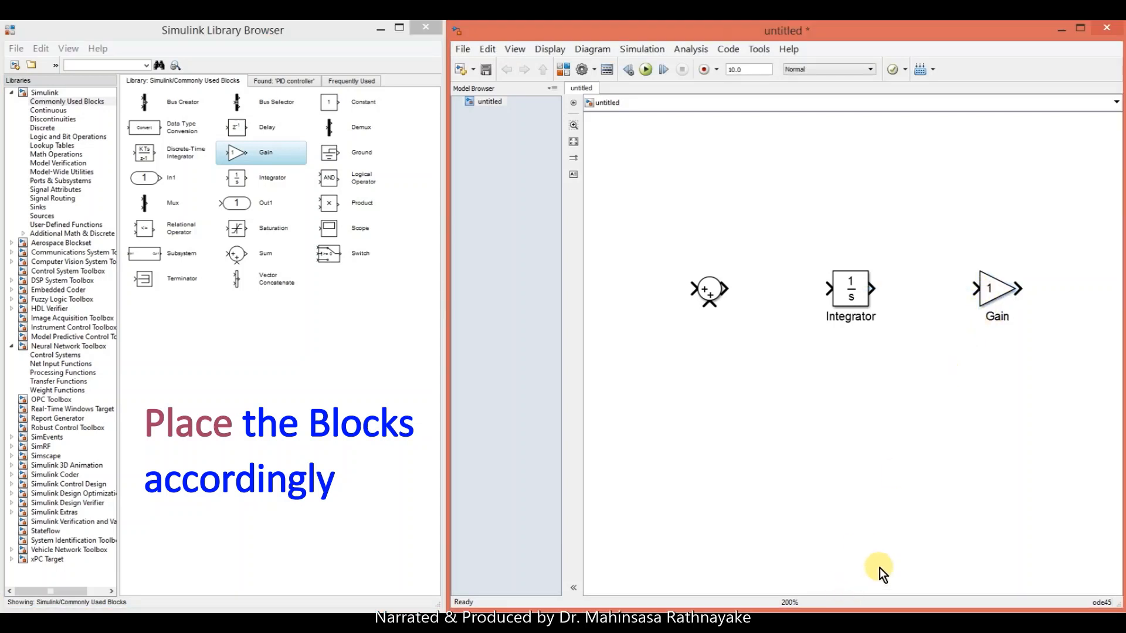
{"action": "mouse_move", "coordinate": [356, 237]}
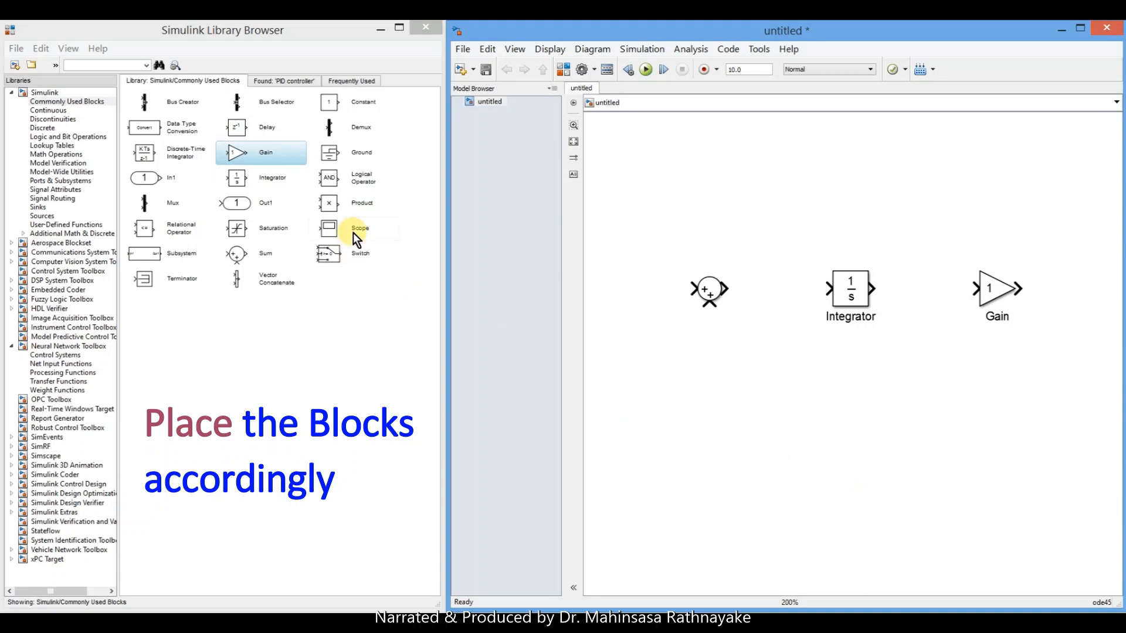
{"action": "left_click", "coordinate": [353, 228]}
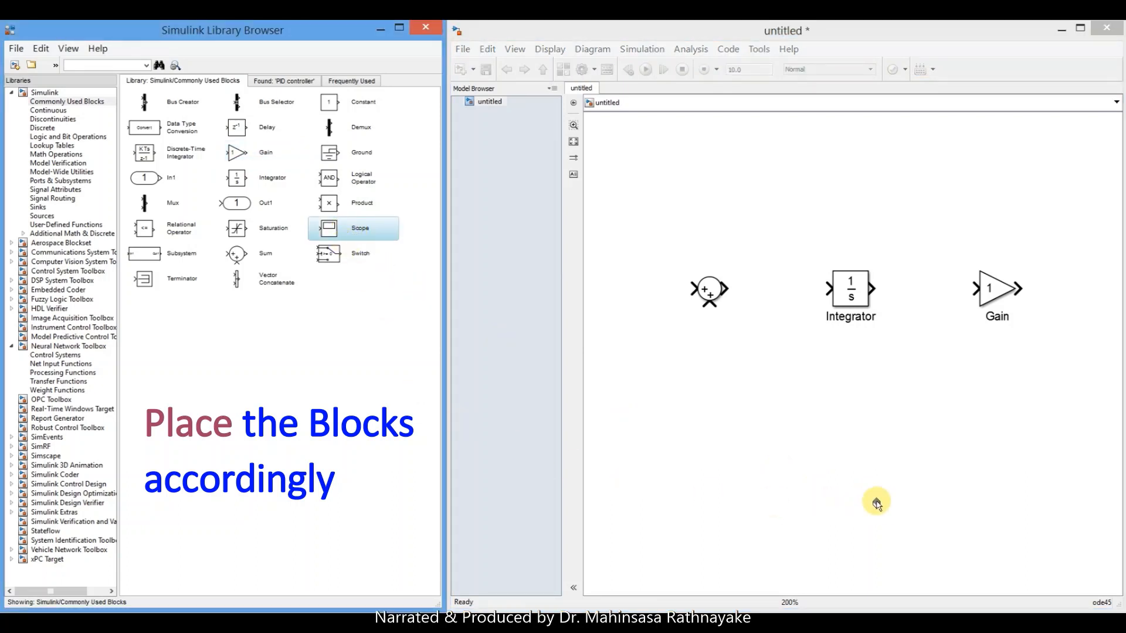
{"action": "mouse_move", "coordinate": [920, 471]}
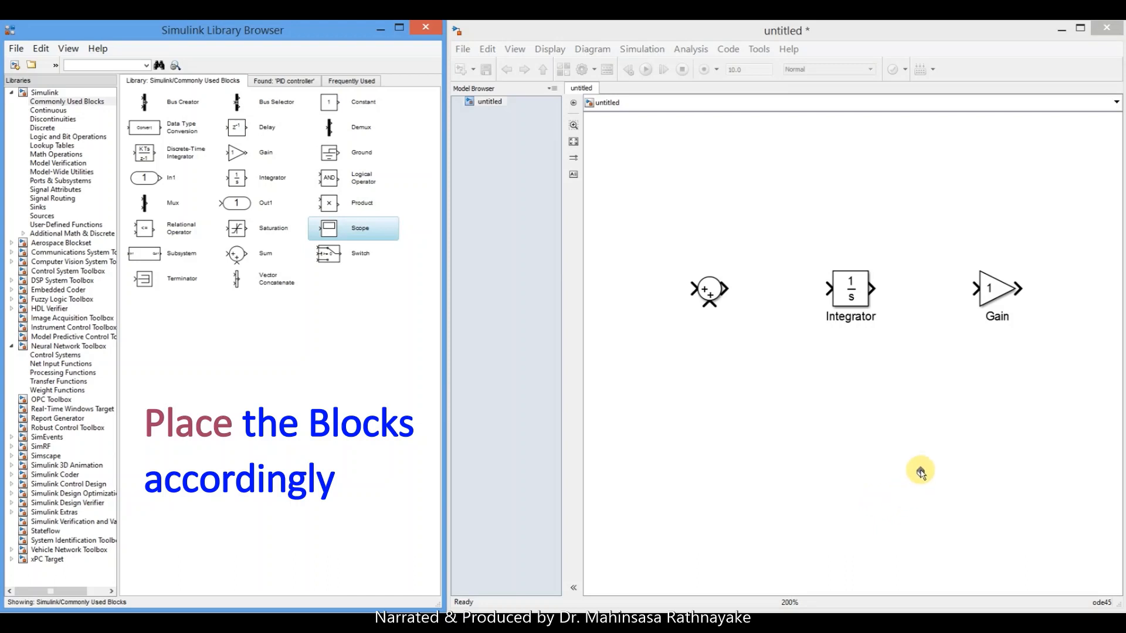
{"action": "mouse_move", "coordinate": [957, 457]}
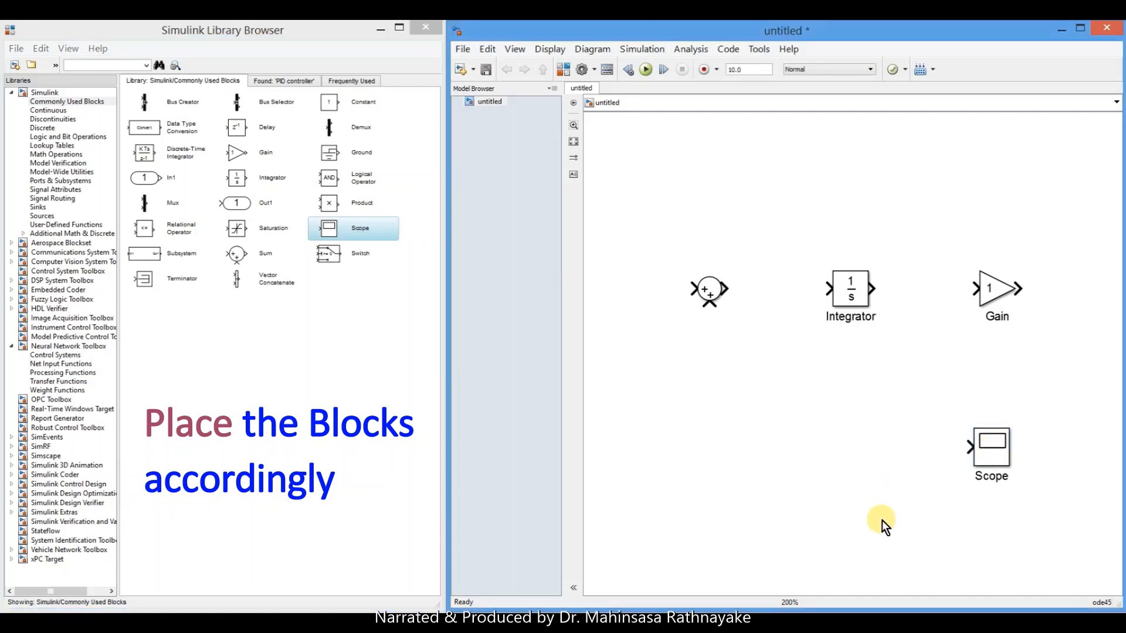
{"action": "mouse_move", "coordinate": [910, 472]}
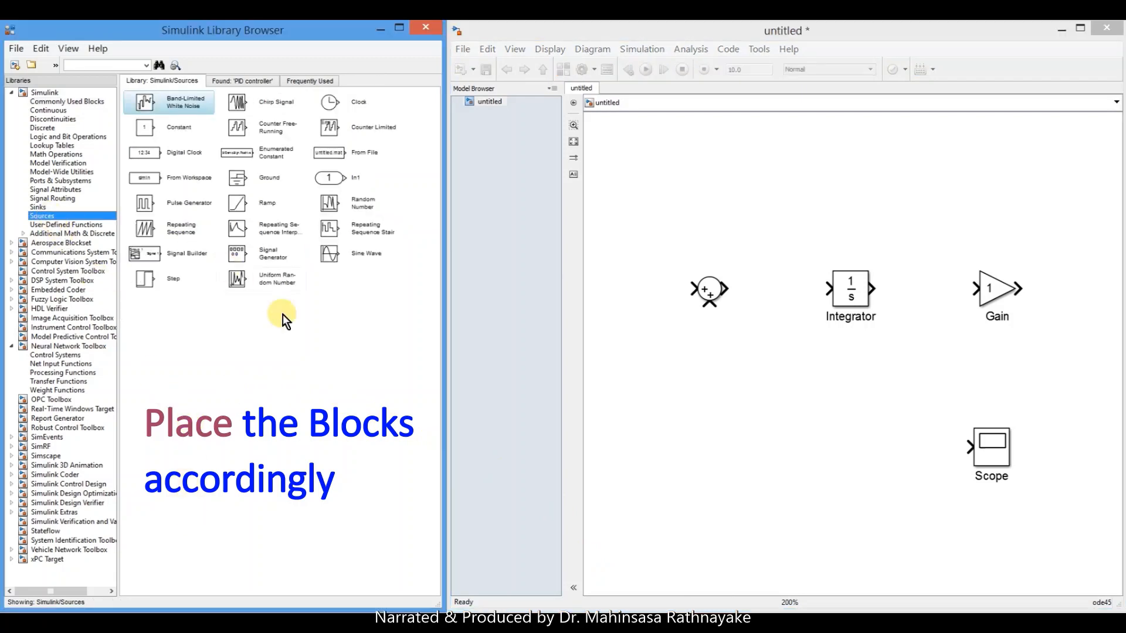
{"action": "left_click", "coordinate": [169, 279]}
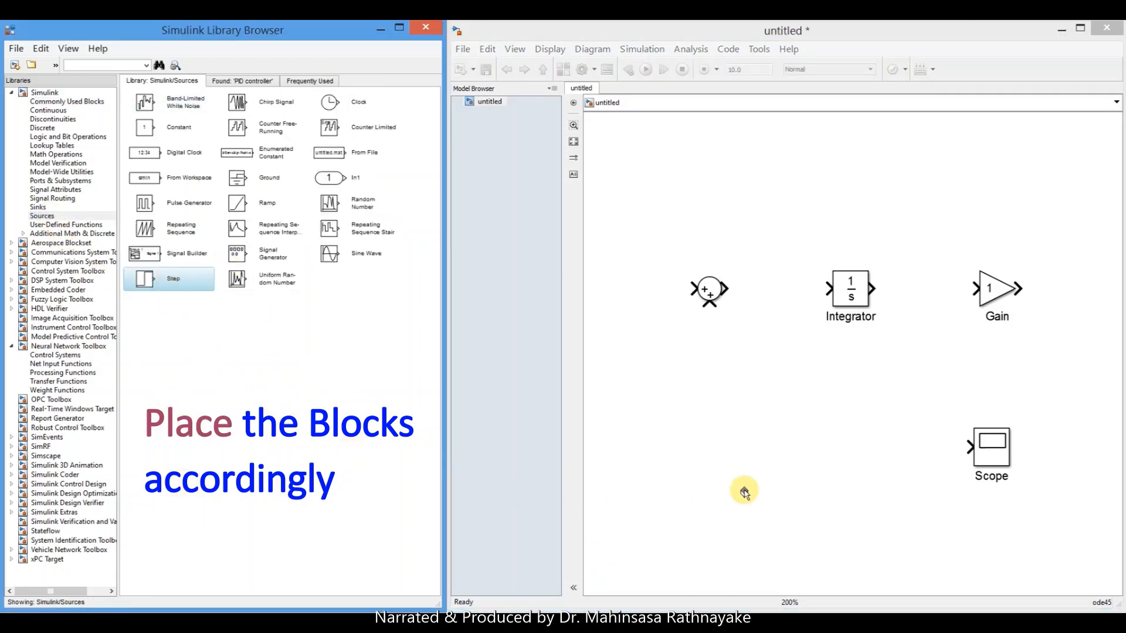
{"action": "left_click_drag", "start_coordinate": [169, 279], "coordinate": [710, 448]}
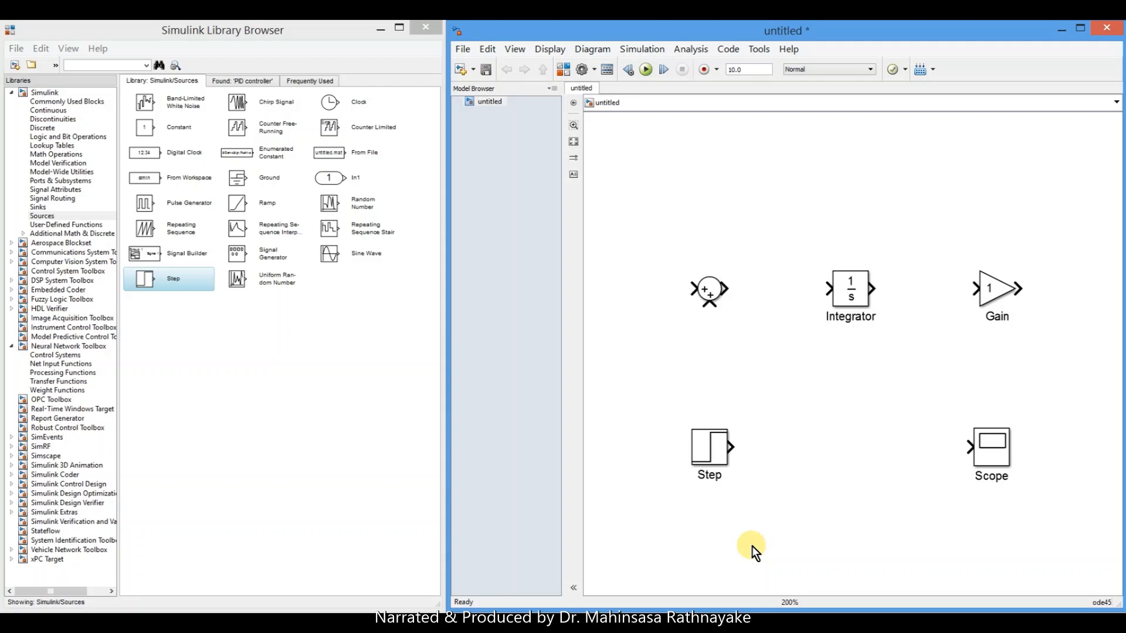
{"action": "mouse_move", "coordinate": [731, 323]}
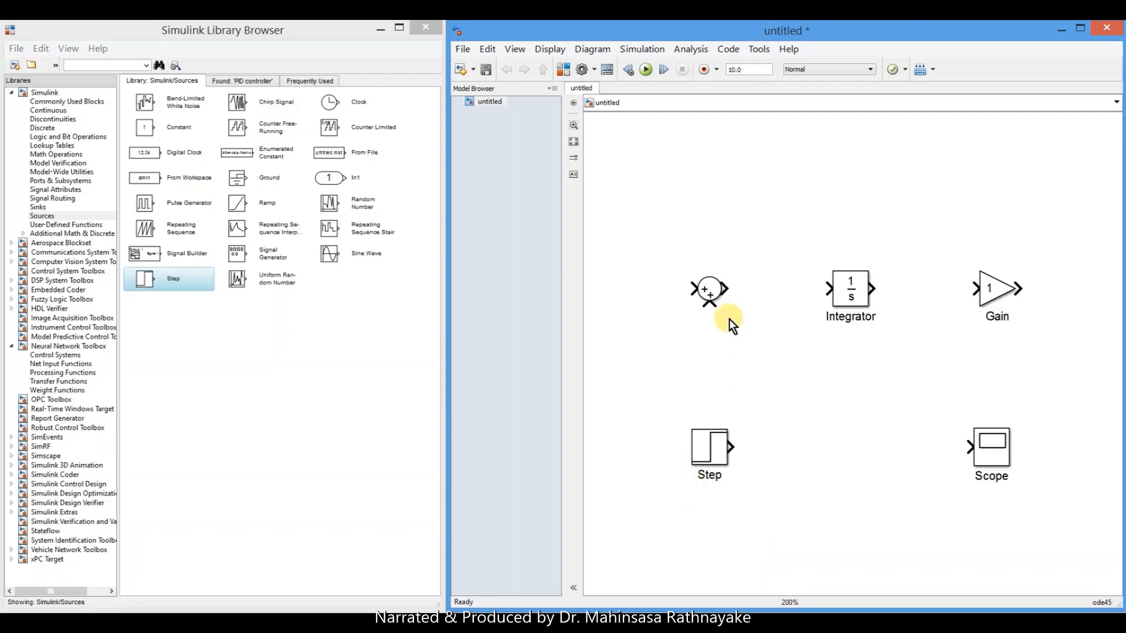
Wire Sum to Integrator and Integrator to Gain, and route Gain back into Sum.
{"action": "left_click_drag", "start_coordinate": [732, 290], "coordinate": [821, 290]}
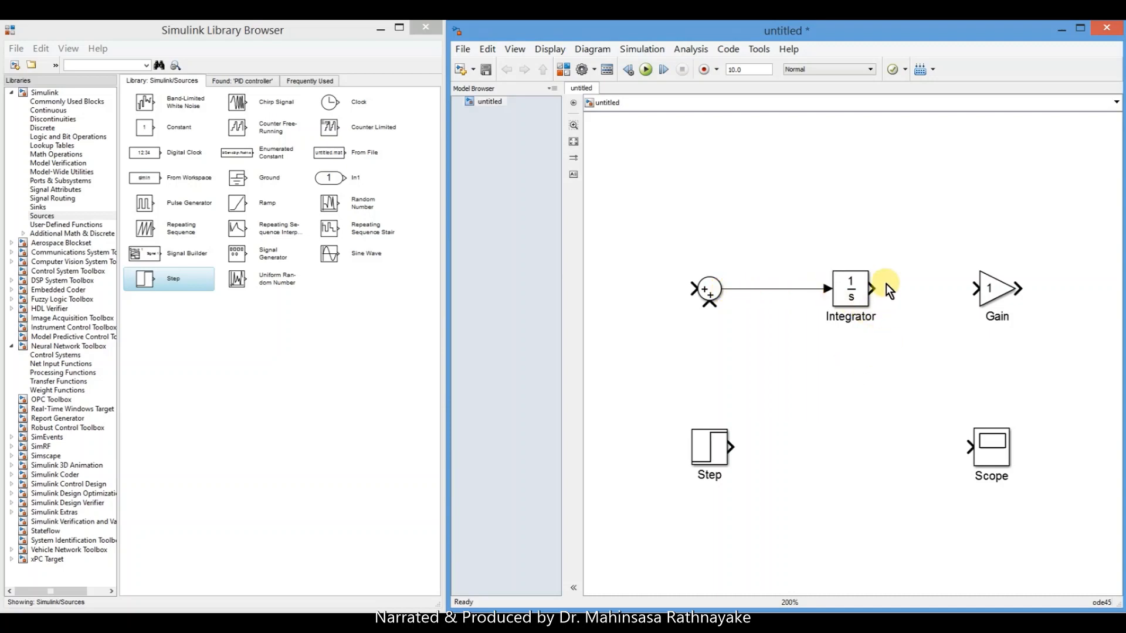
{"action": "left_click_drag", "start_coordinate": [876, 290], "coordinate": [969, 289]}
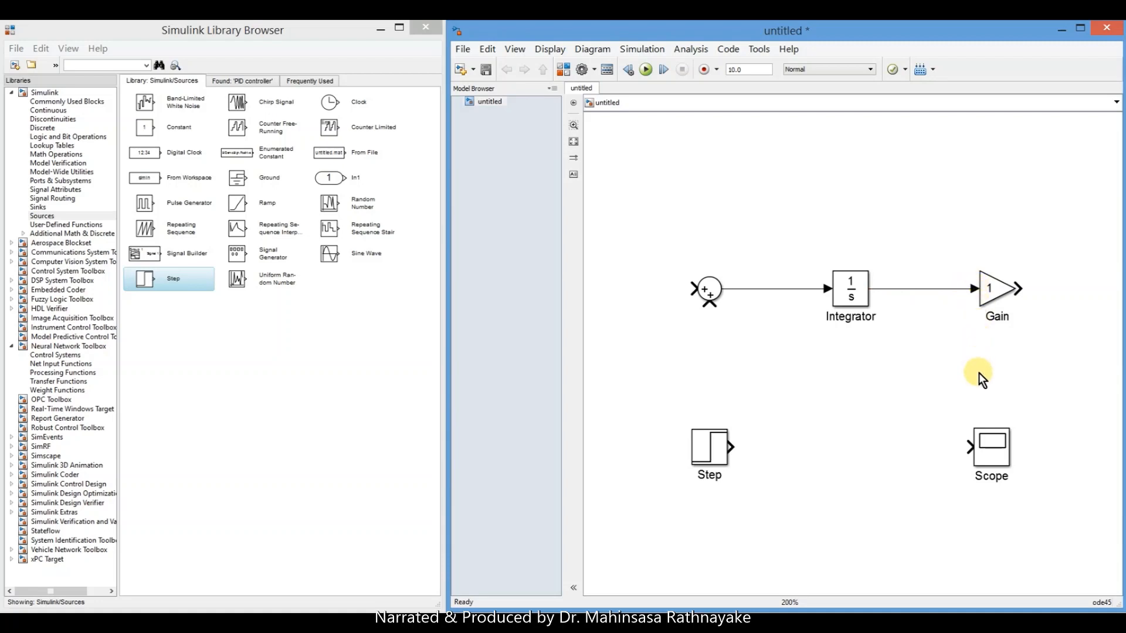
{"action": "mouse_move", "coordinate": [754, 479]}
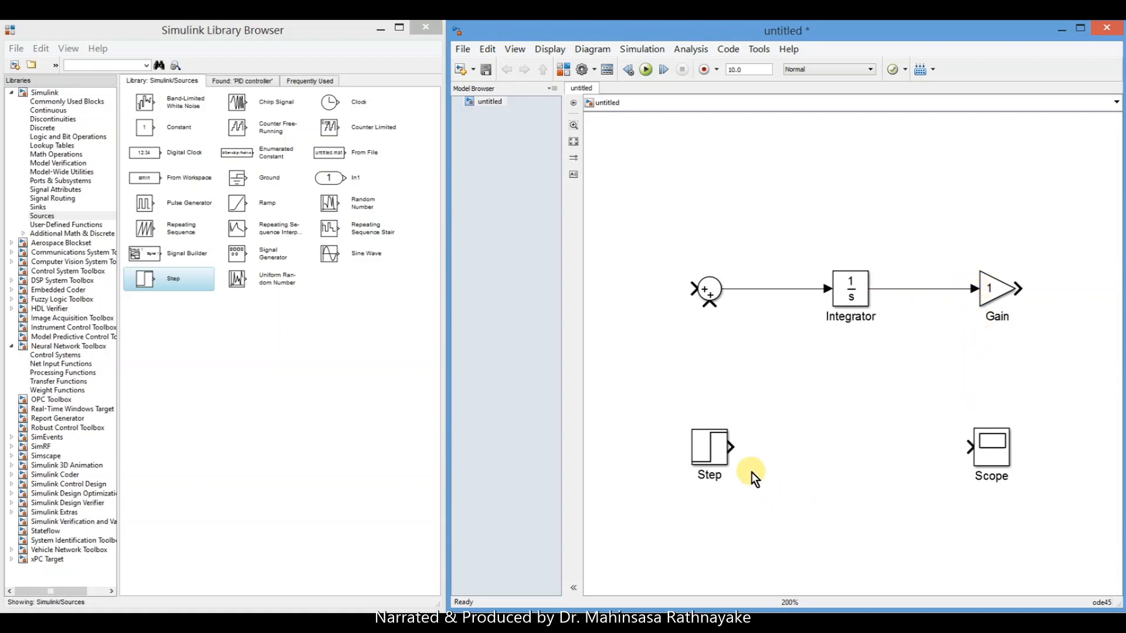
{"action": "mouse_move", "coordinate": [729, 447]}
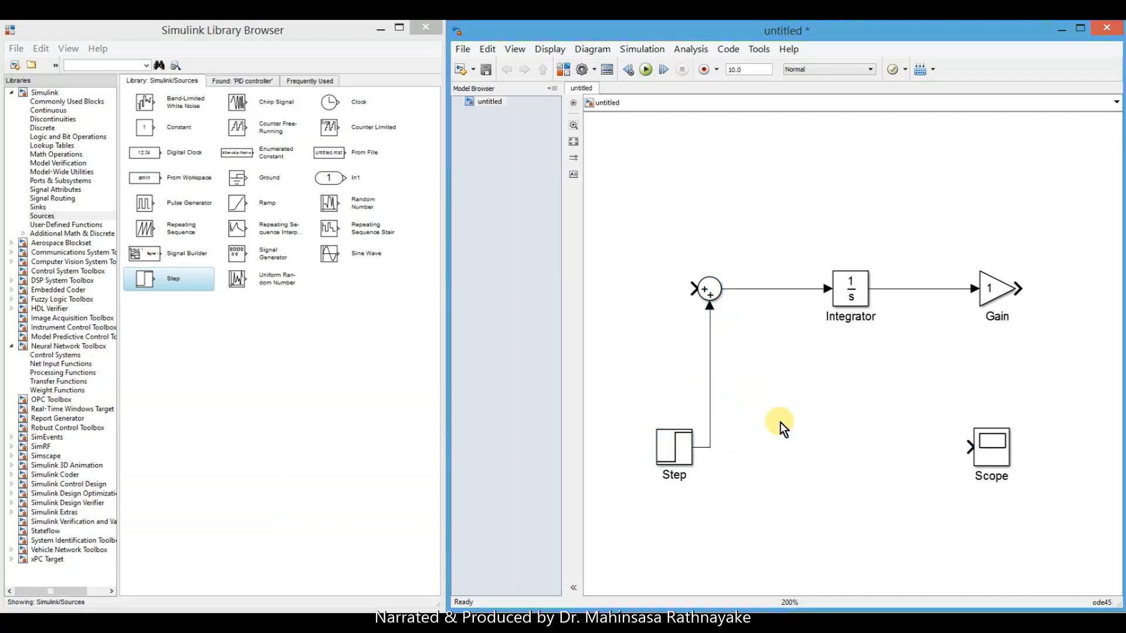
{"action": "mouse_move", "coordinate": [630, 358]}
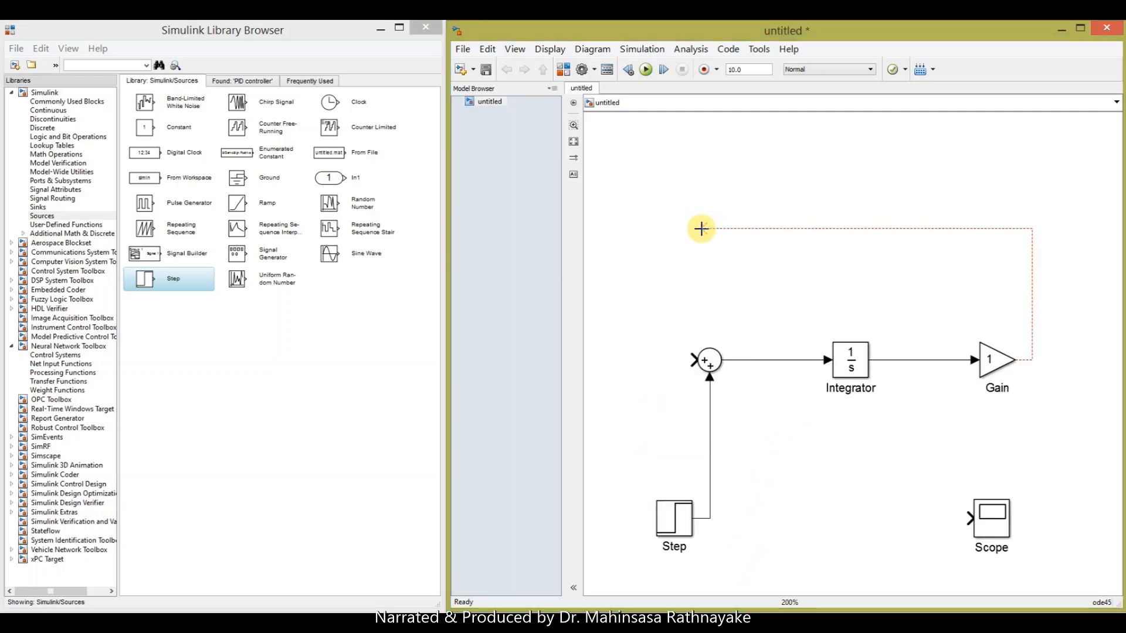
{"action": "left_click_drag", "start_coordinate": [700, 228], "coordinate": [700, 358]}
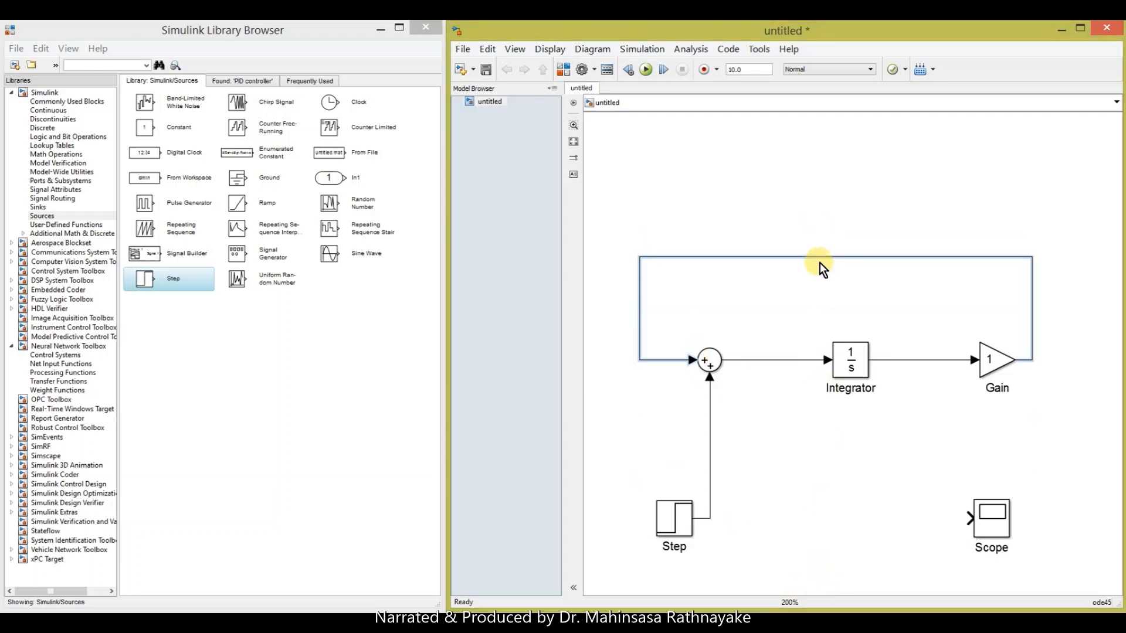
{"action": "scroll", "scroll_direction": "up", "scroll_amount": 3}
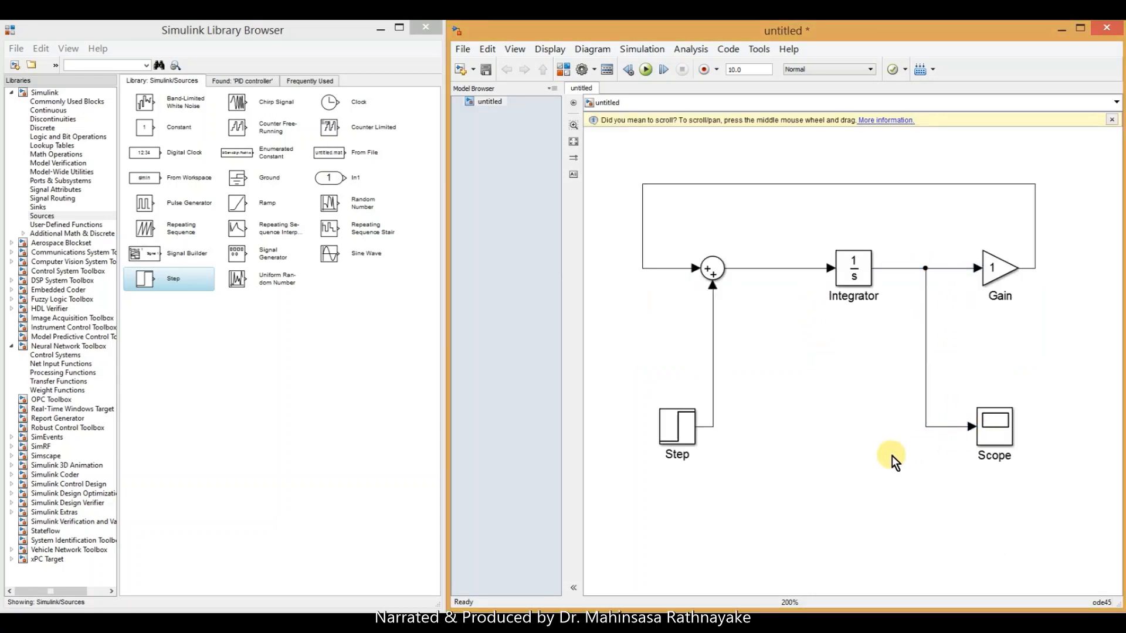
{"action": "mouse_move", "coordinate": [865, 480]}
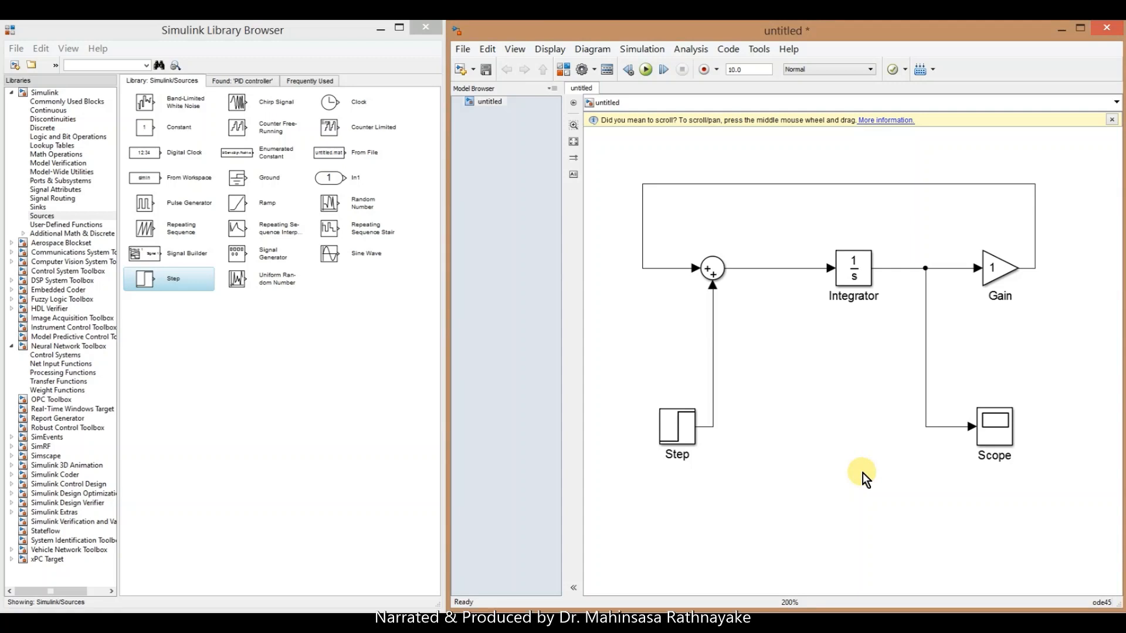
{"action": "mouse_move", "coordinate": [813, 431]}
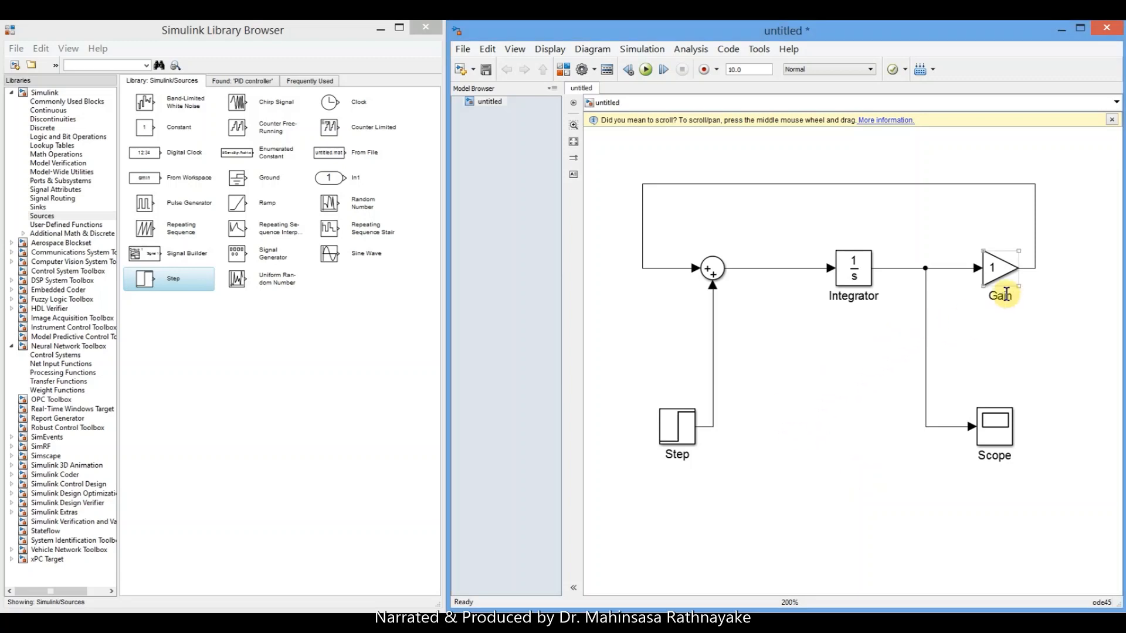
Set the Gain block's value to -0.5.
{"action": "double_click", "coordinate": [998, 269]}
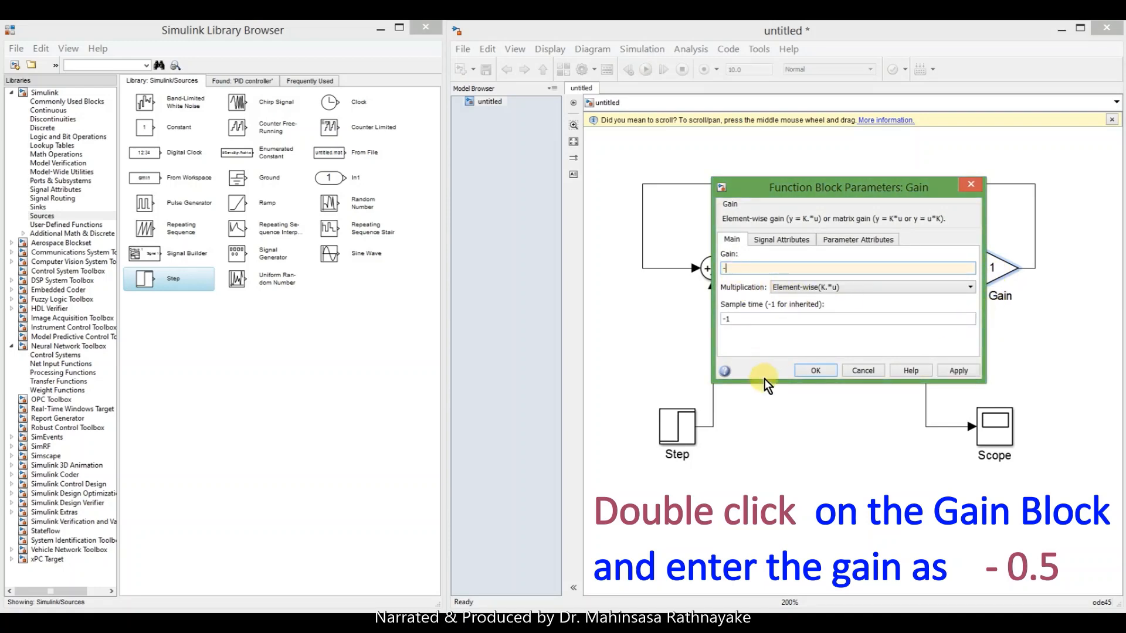
{"action": "type", "text": "-0.5"}
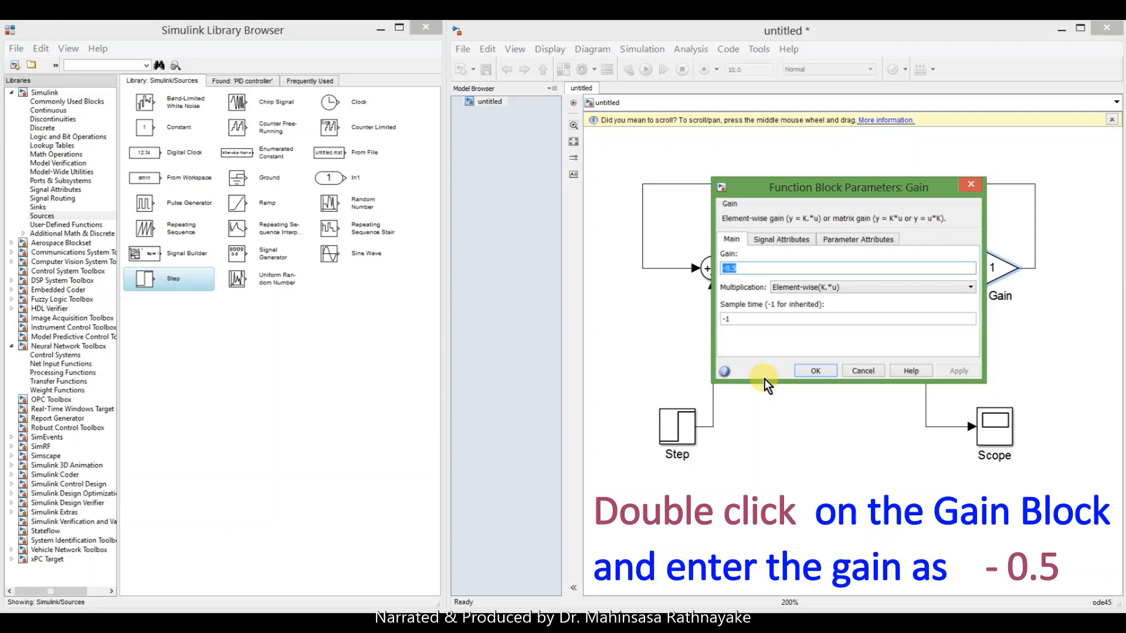
{"action": "left_click", "coordinate": [814, 370]}
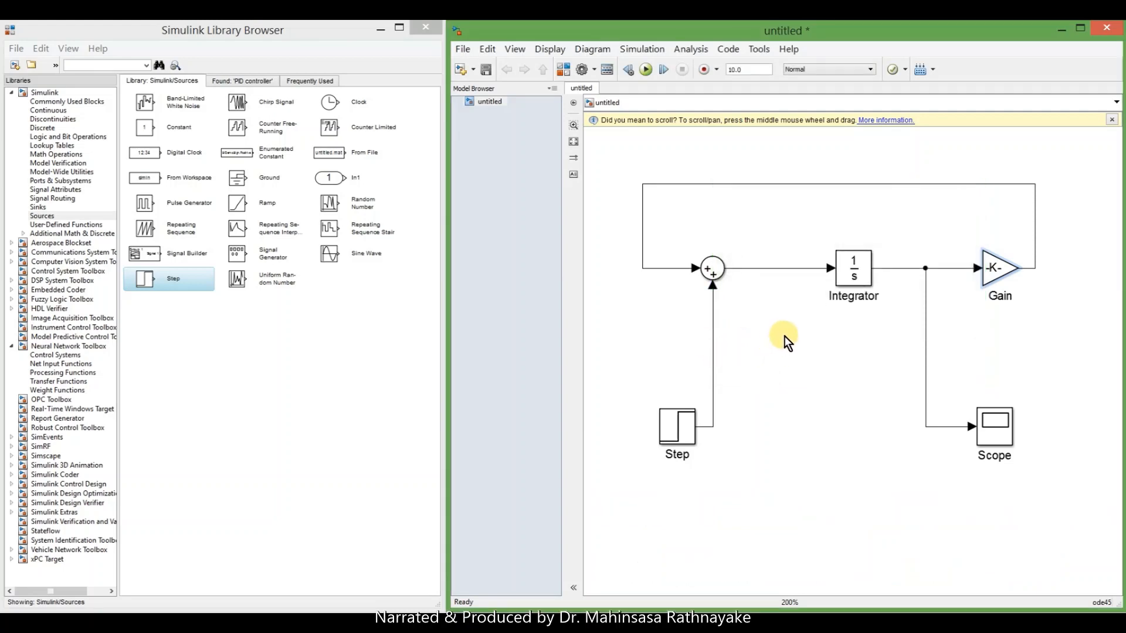
Label the Integrator's input signal dy/dt.
{"action": "left_click", "coordinate": [772, 268]}
{"action": "type", "text": "d"}
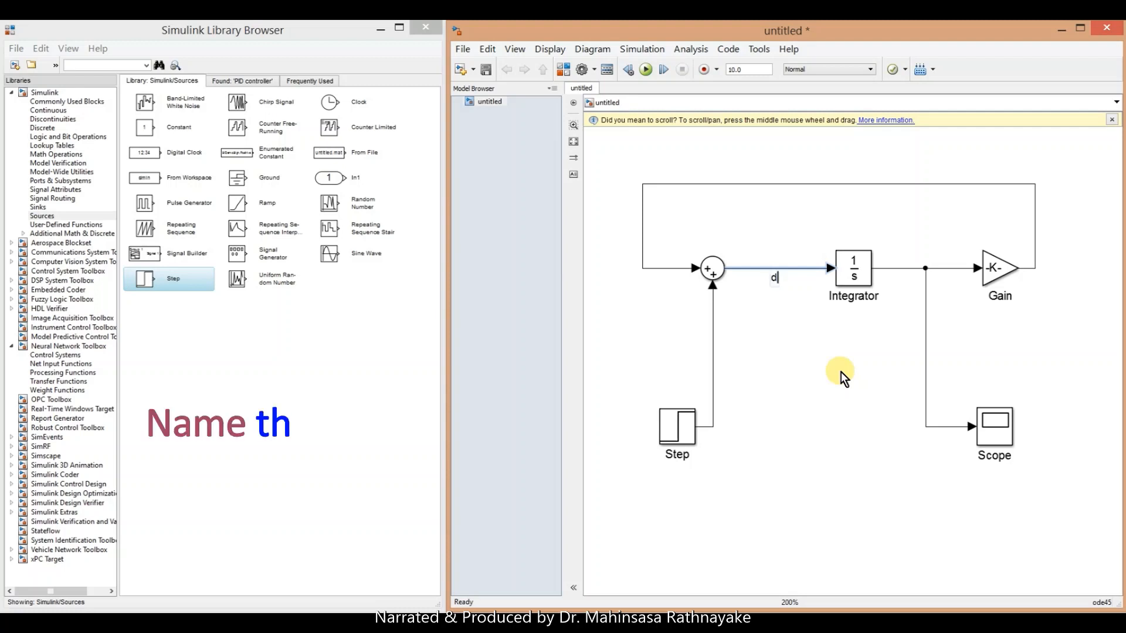
{"action": "type", "text": "y"}
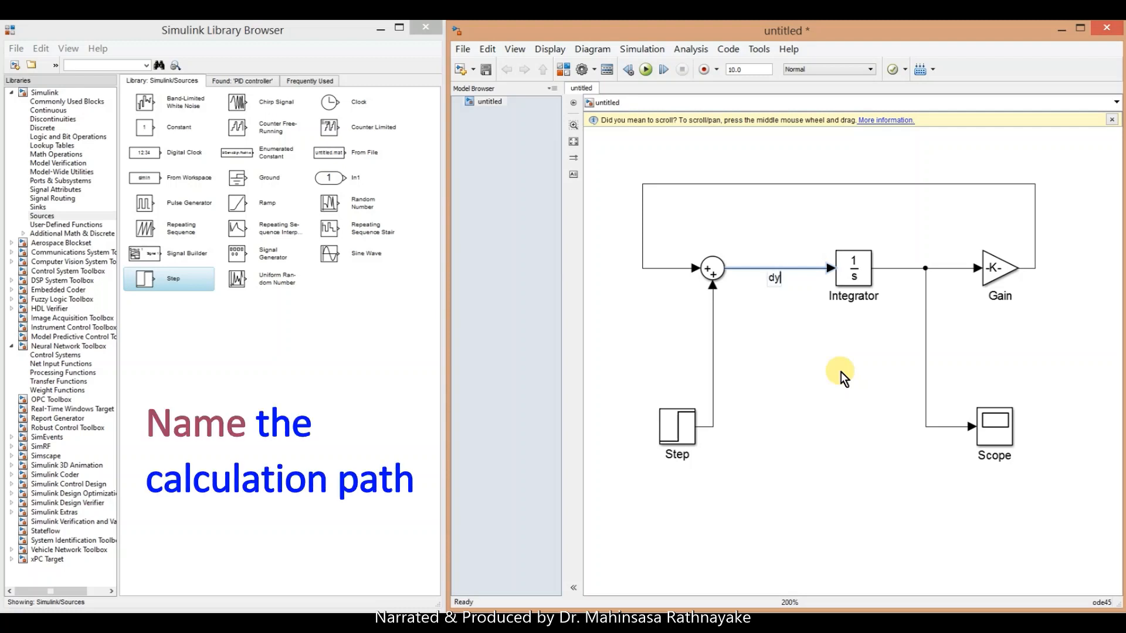
{"action": "type", "text": "/dt"}
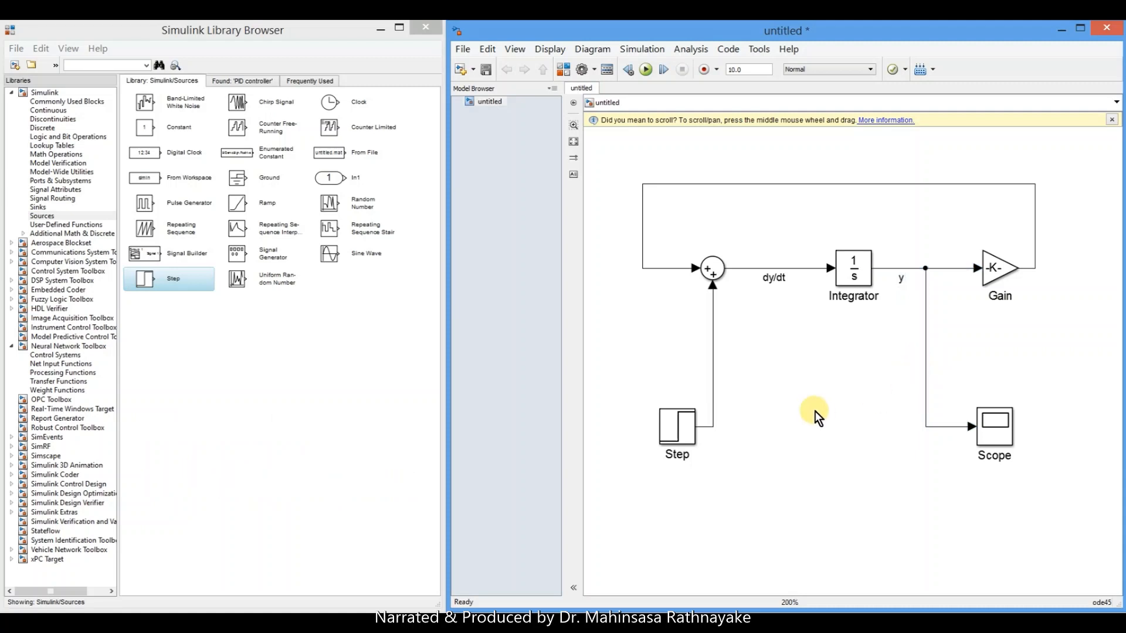
{"action": "mouse_move", "coordinate": [829, 288]}
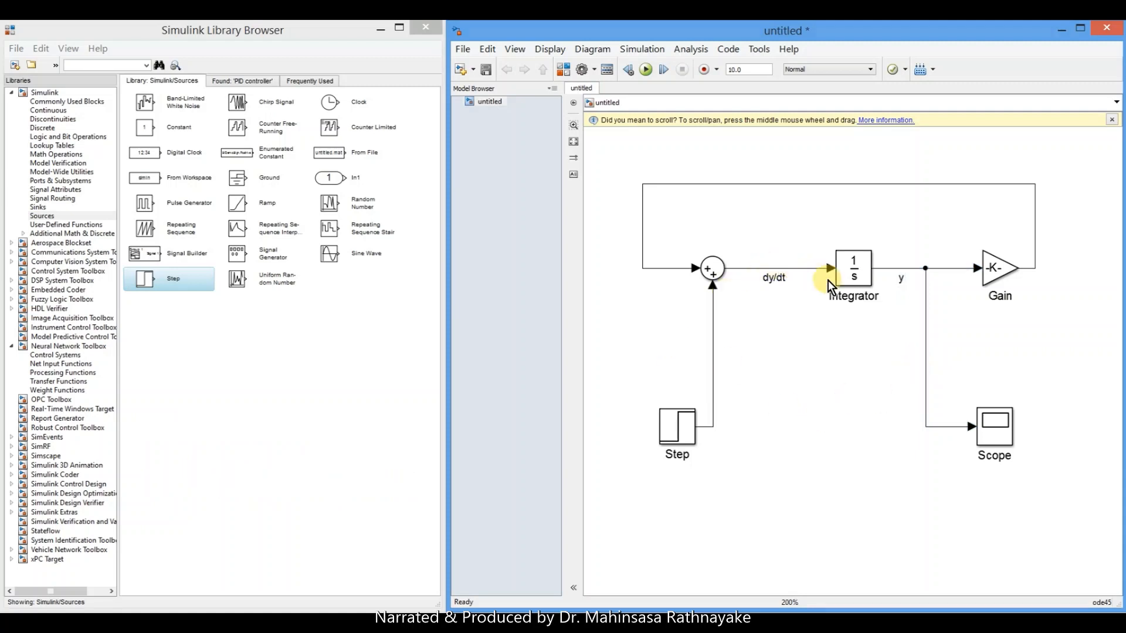
Enter 0 as the Integrator block's initial condition and confirm.
{"action": "double_click", "coordinate": [853, 272]}
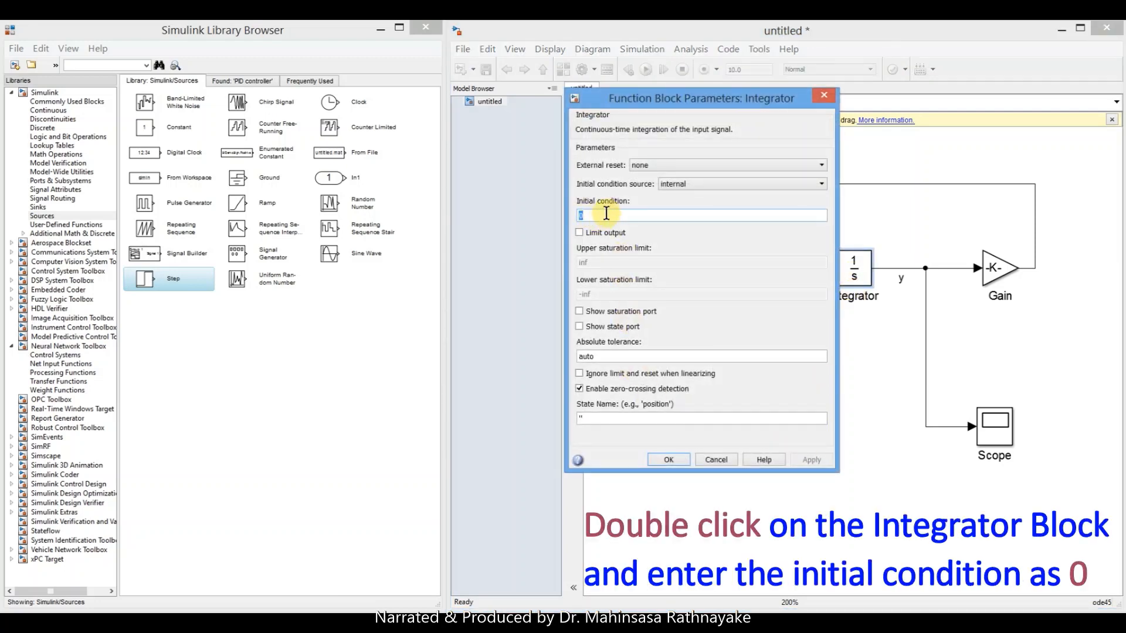
{"action": "type", "text": "0"}
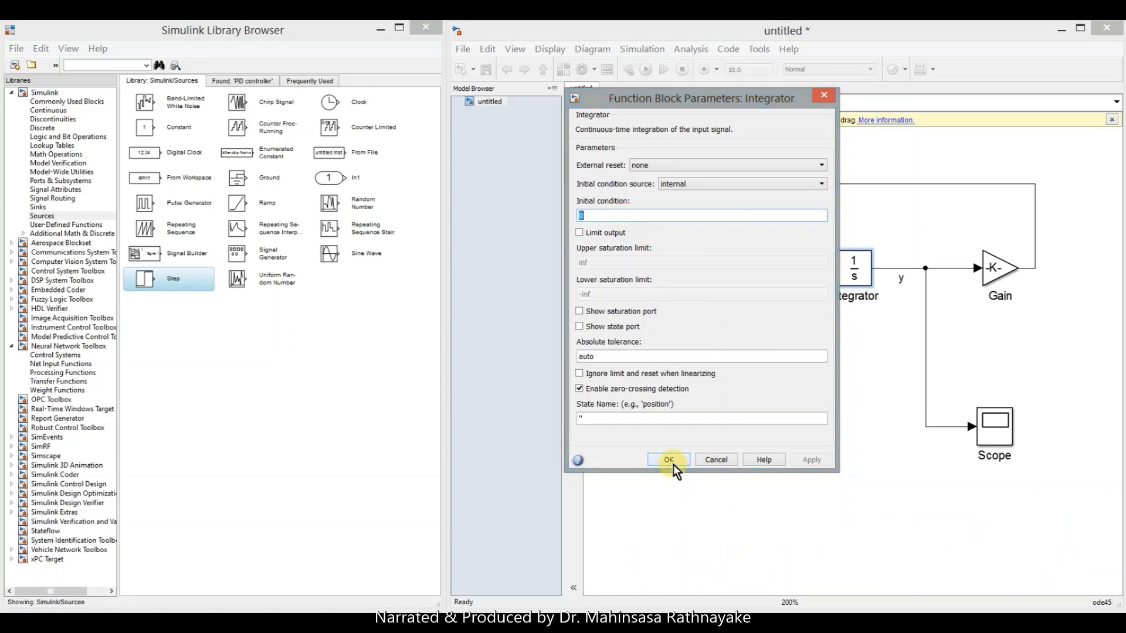
{"action": "left_click", "coordinate": [667, 460]}
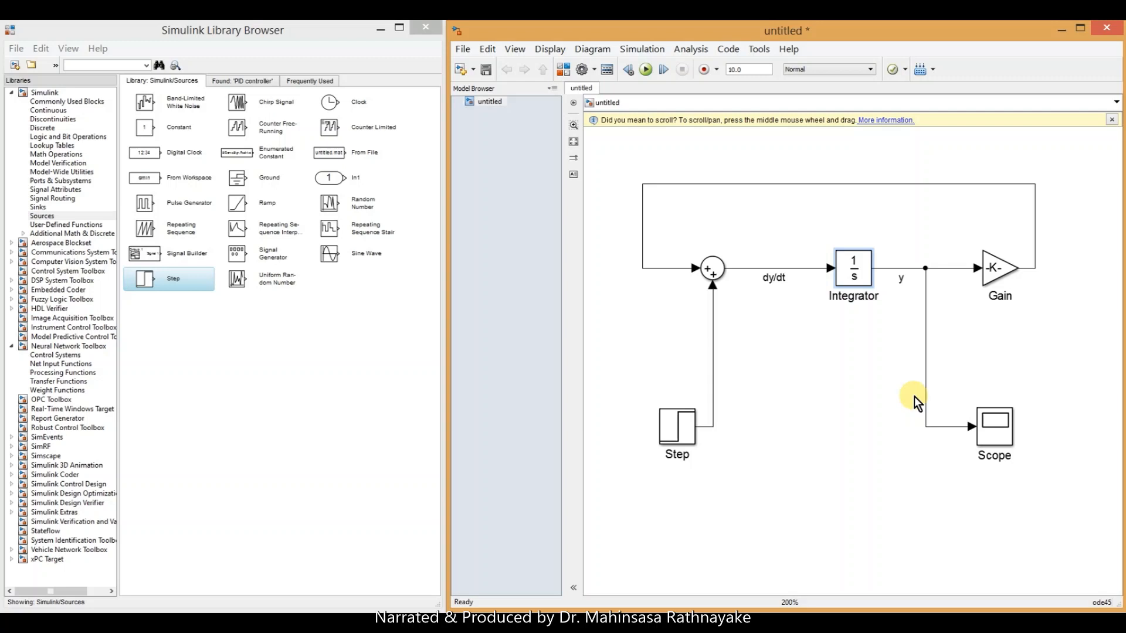
{"action": "mouse_move", "coordinate": [857, 429]}
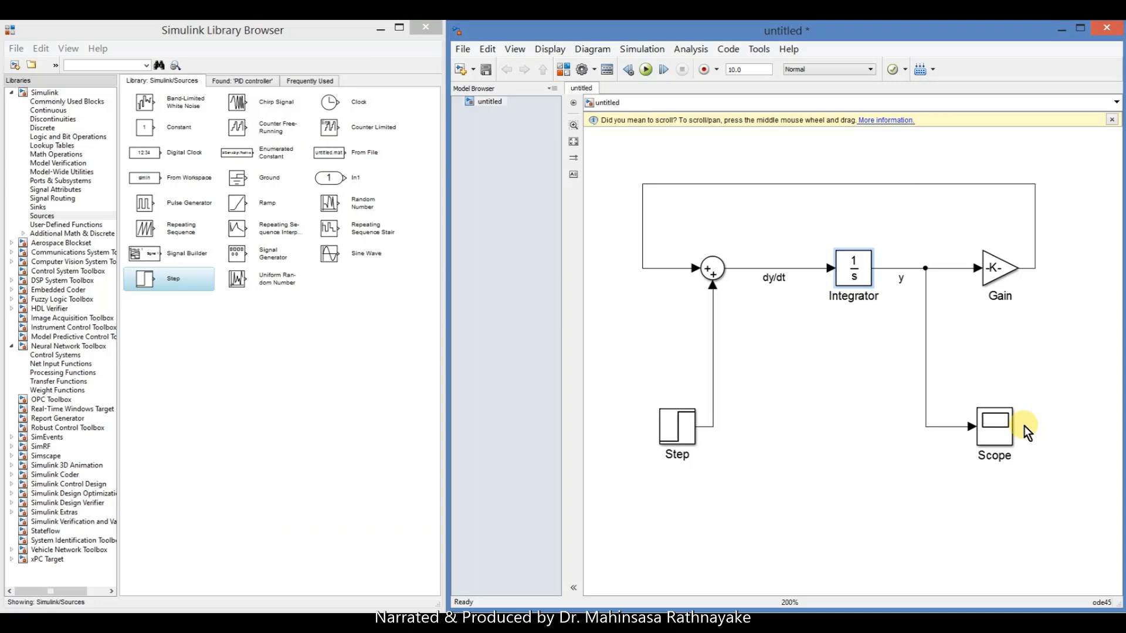
Open the Scope, run the simulation with a 20-second stop time, and autoscale the plot.
{"action": "double_click", "coordinate": [994, 425]}
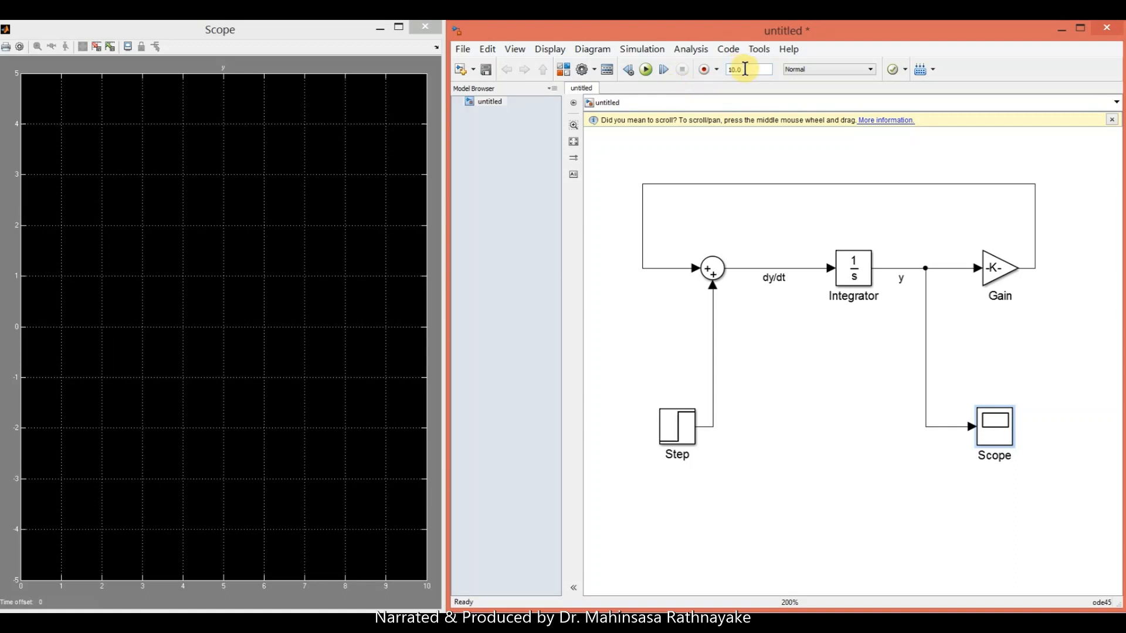
{"action": "triple_click", "coordinate": [746, 69]}
{"action": "type", "text": "10"}
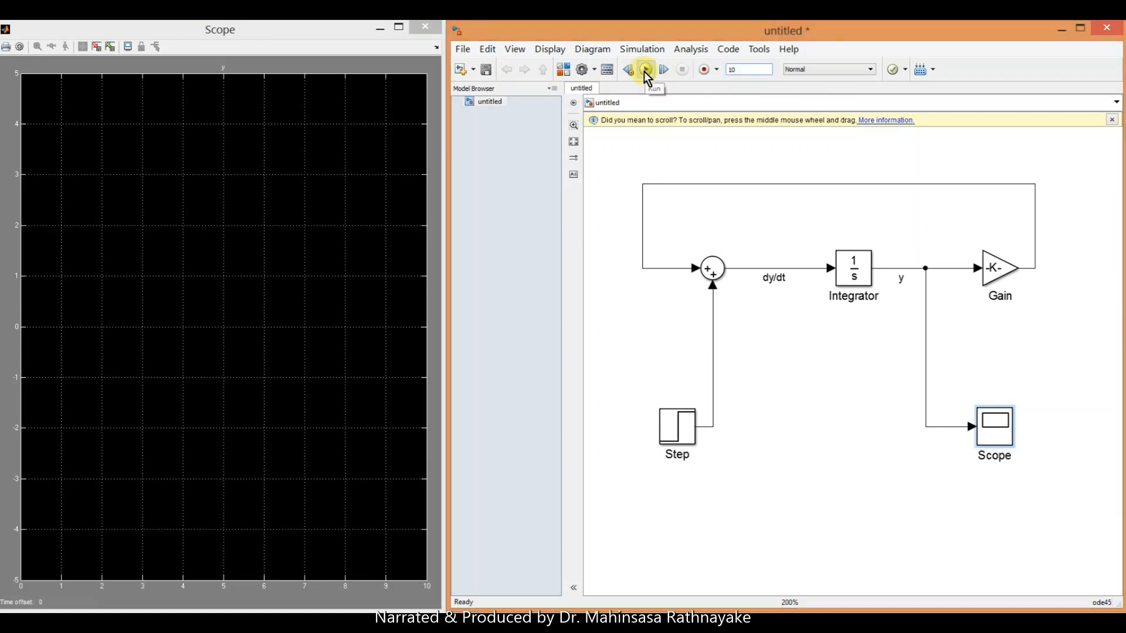
{"action": "left_click", "coordinate": [644, 69]}
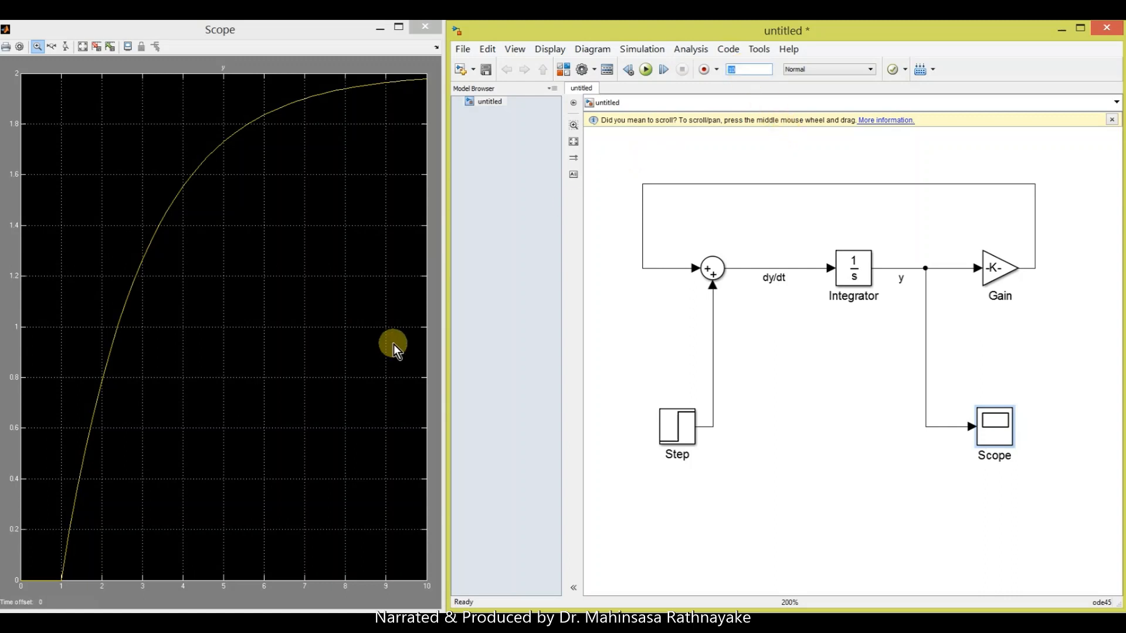
{"action": "type", "text": "20"}
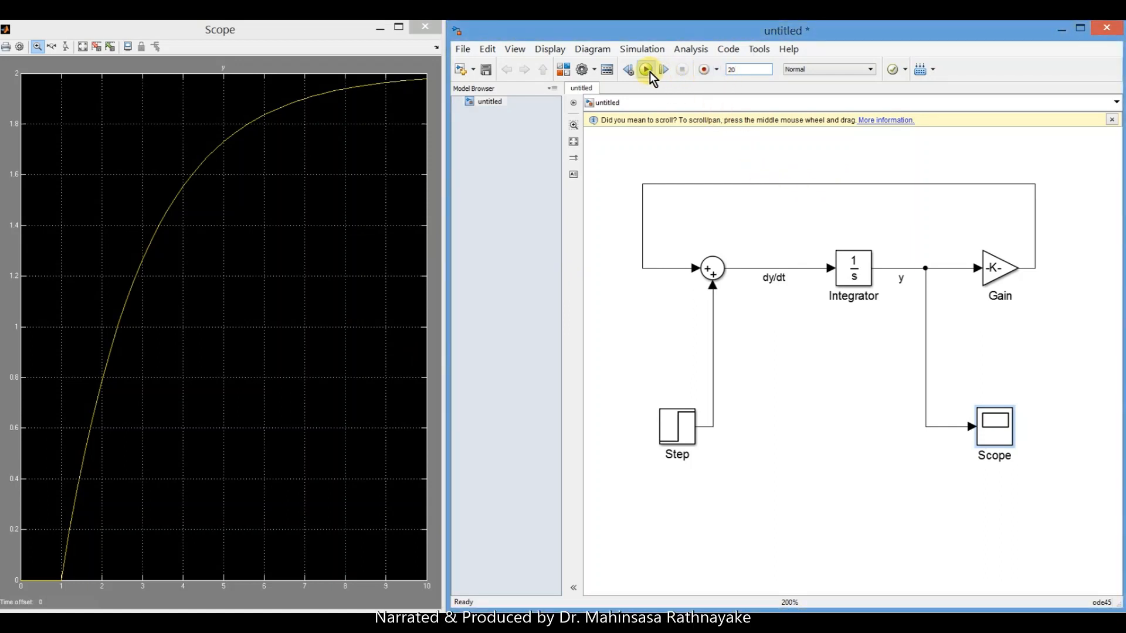
{"action": "left_click", "coordinate": [644, 69]}
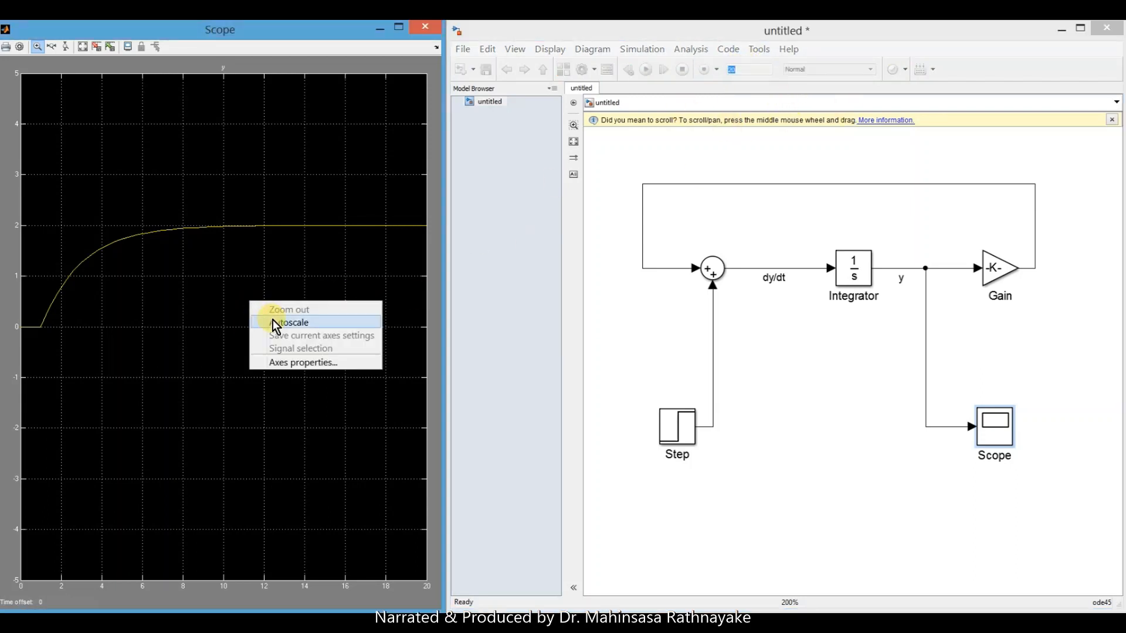
{"action": "left_click", "coordinate": [292, 321]}
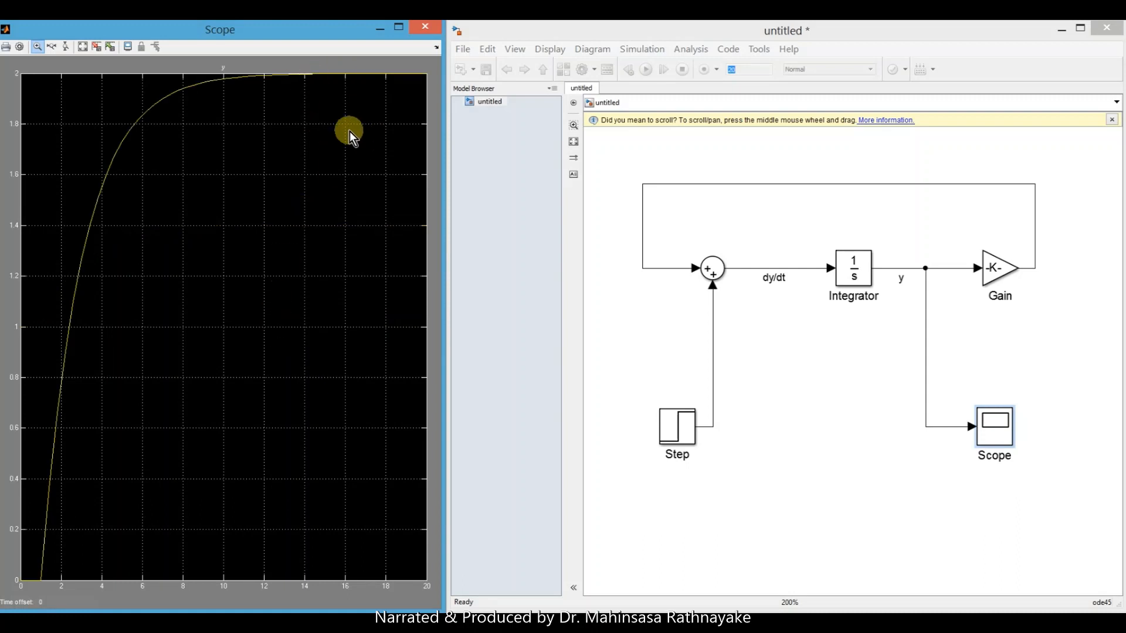
{"action": "mouse_move", "coordinate": [271, 173]}
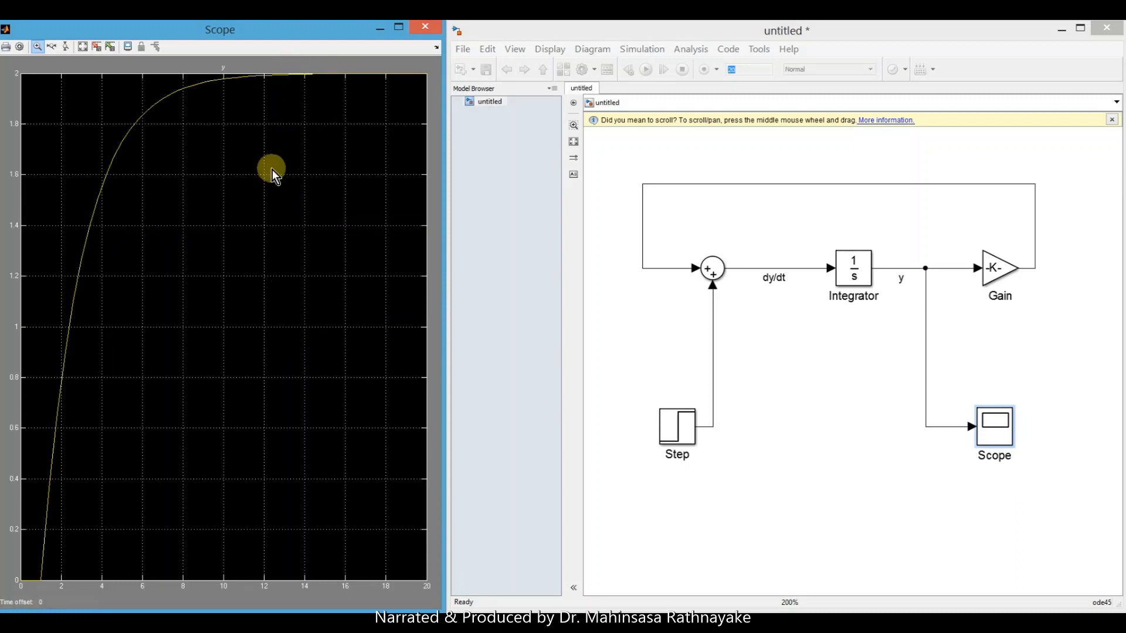
{"action": "mouse_move", "coordinate": [205, 221]}
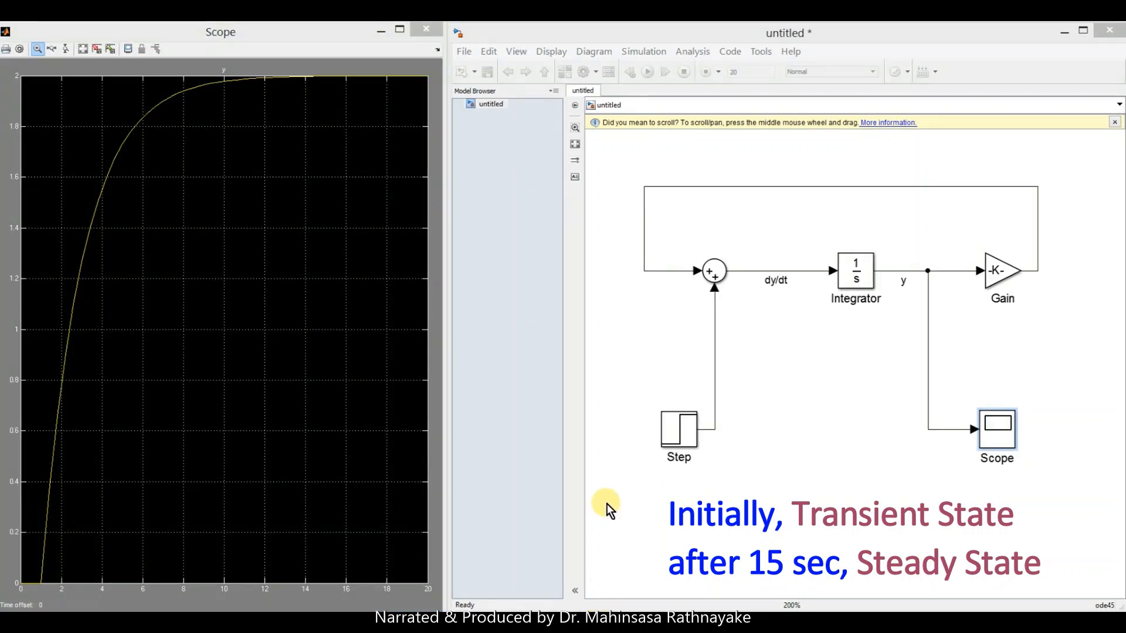
{"action": "mouse_move", "coordinate": [614, 505]}
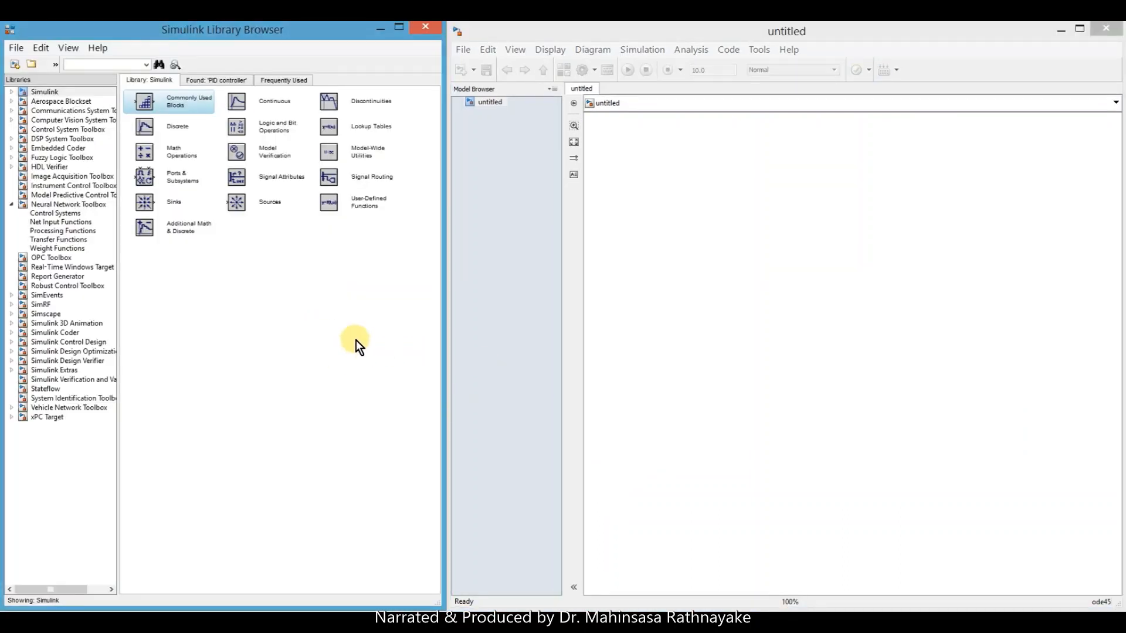
{"action": "mouse_move", "coordinate": [362, 343]}
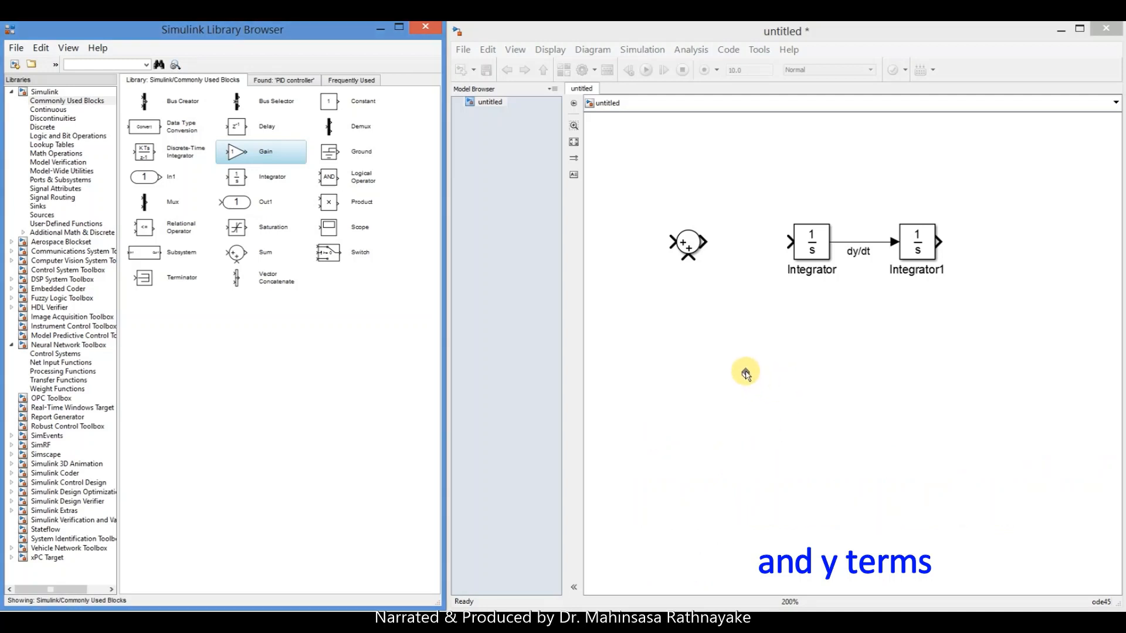
Add the Gain blocks and flip both Gain and Gain1 to face left.
{"action": "left_click_drag", "start_coordinate": [258, 151], "coordinate": [746, 370]}
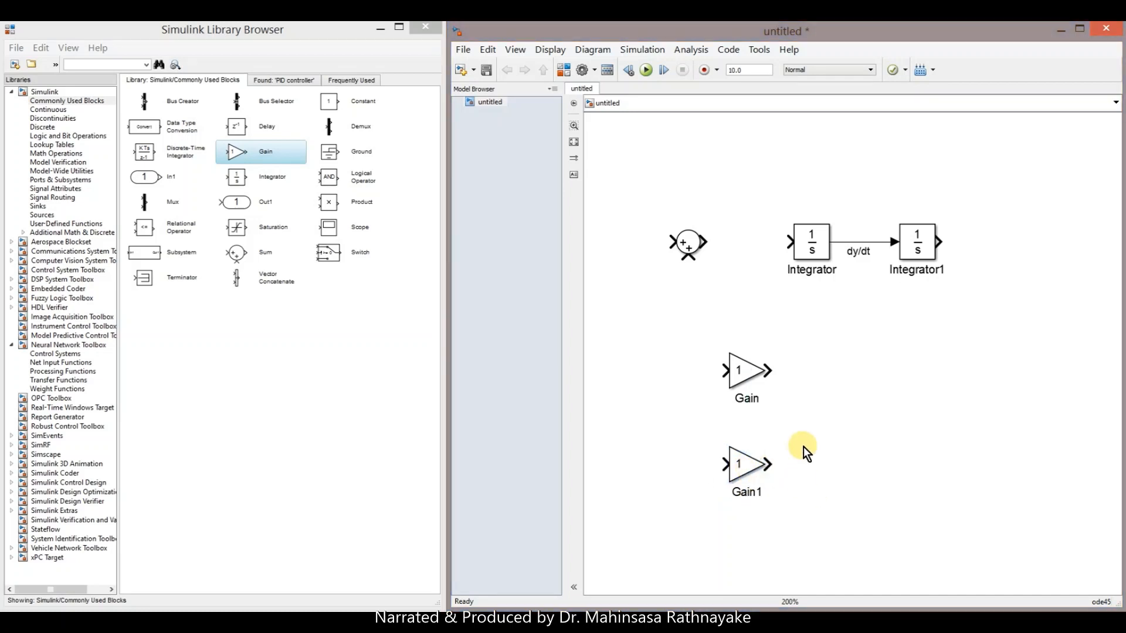
{"action": "left_click", "coordinate": [745, 371]}
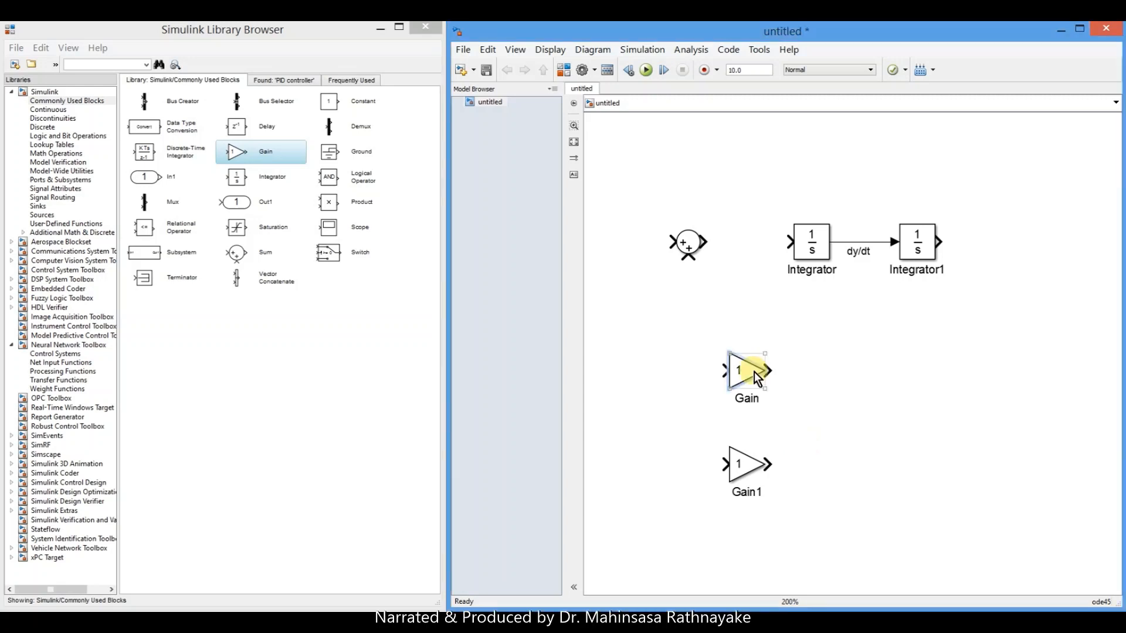
{"action": "right_click", "coordinate": [747, 372]}
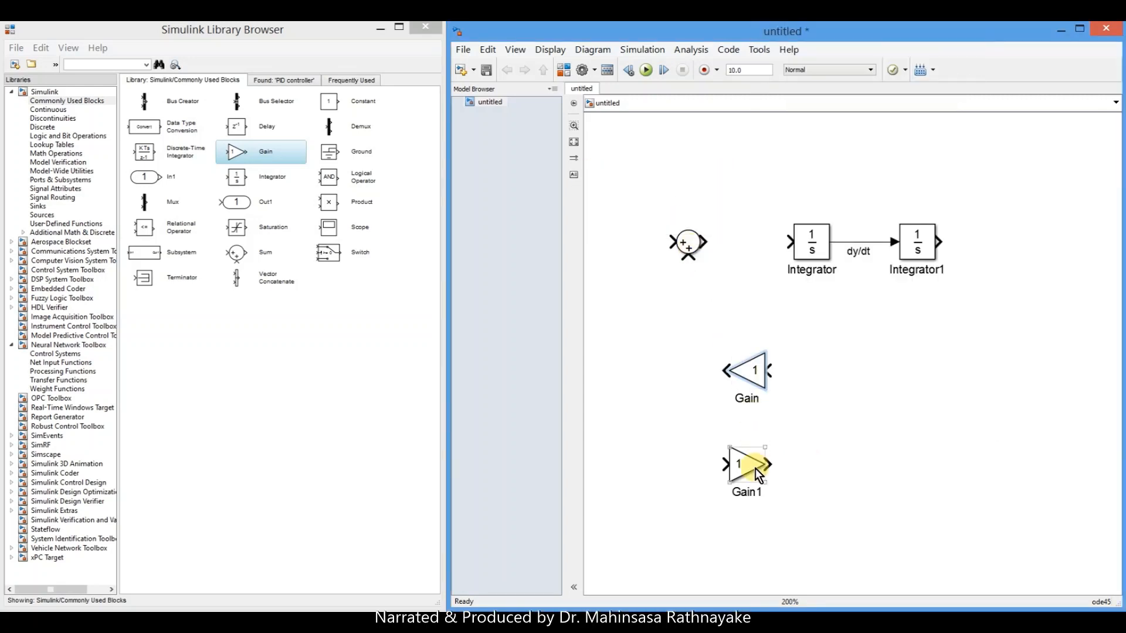
{"action": "right_click", "coordinate": [746, 467]}
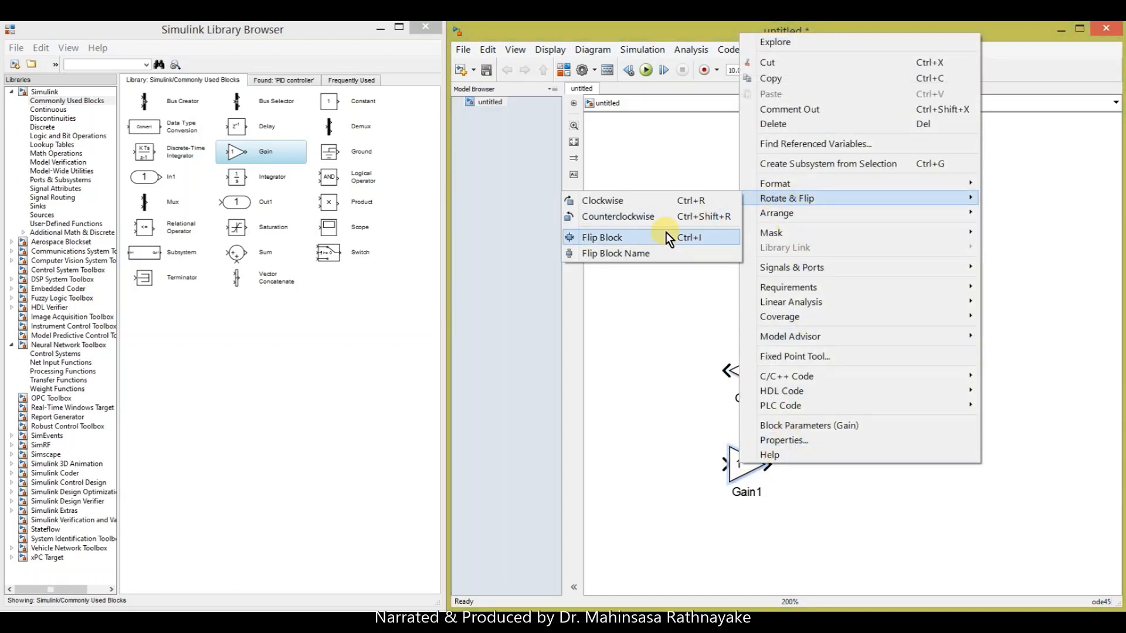
{"action": "left_click", "coordinate": [601, 237]}
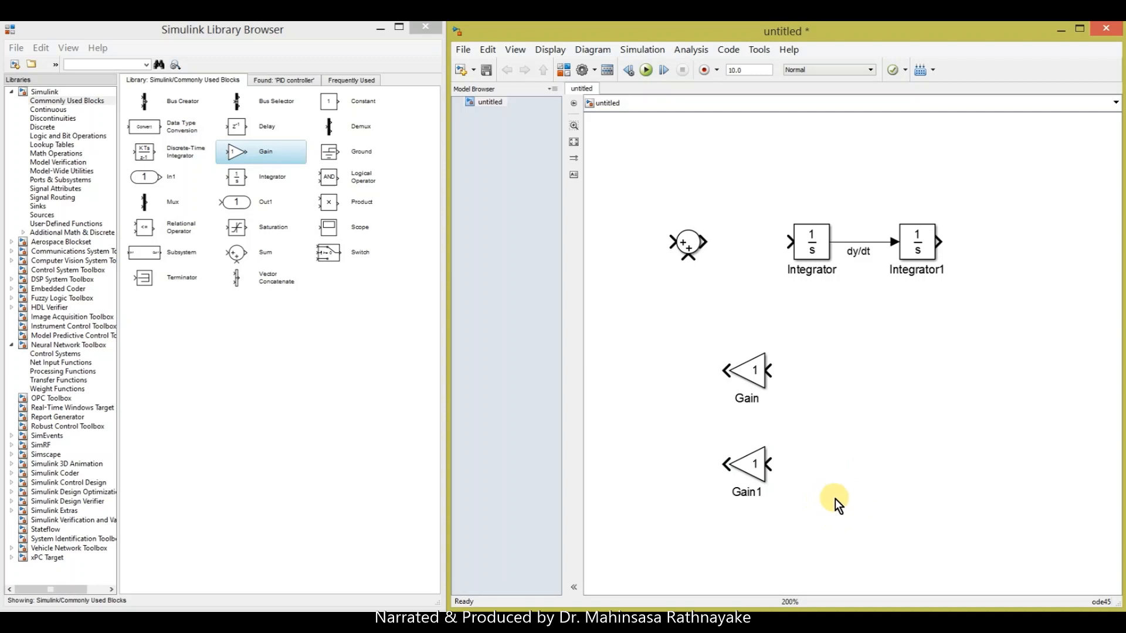
{"action": "mouse_move", "coordinate": [379, 338]}
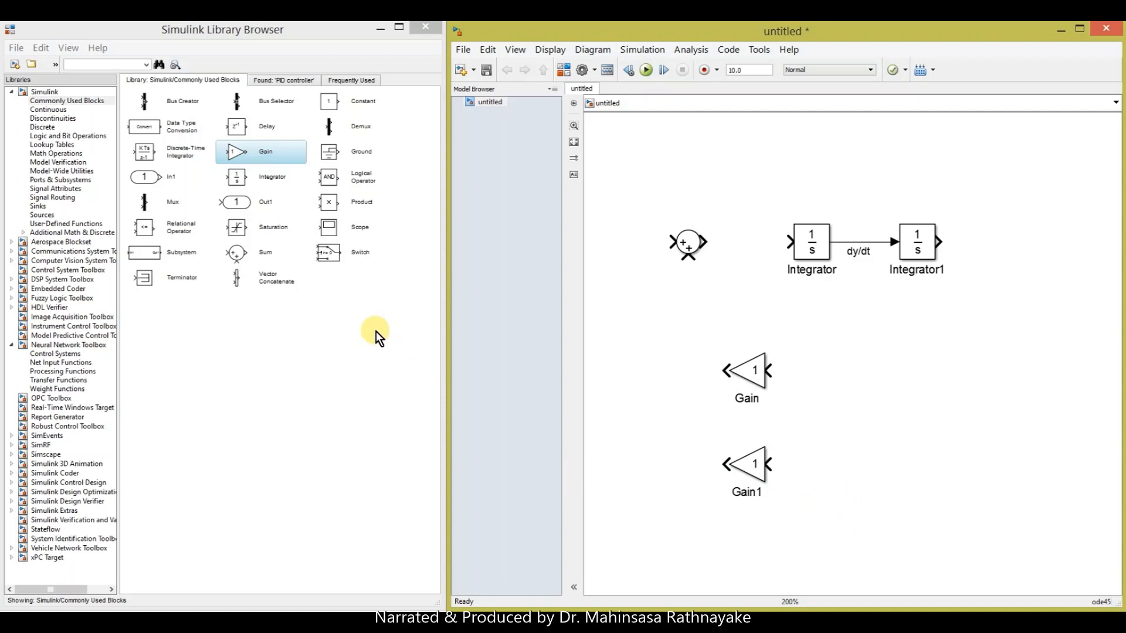
{"action": "left_click", "coordinate": [352, 100]}
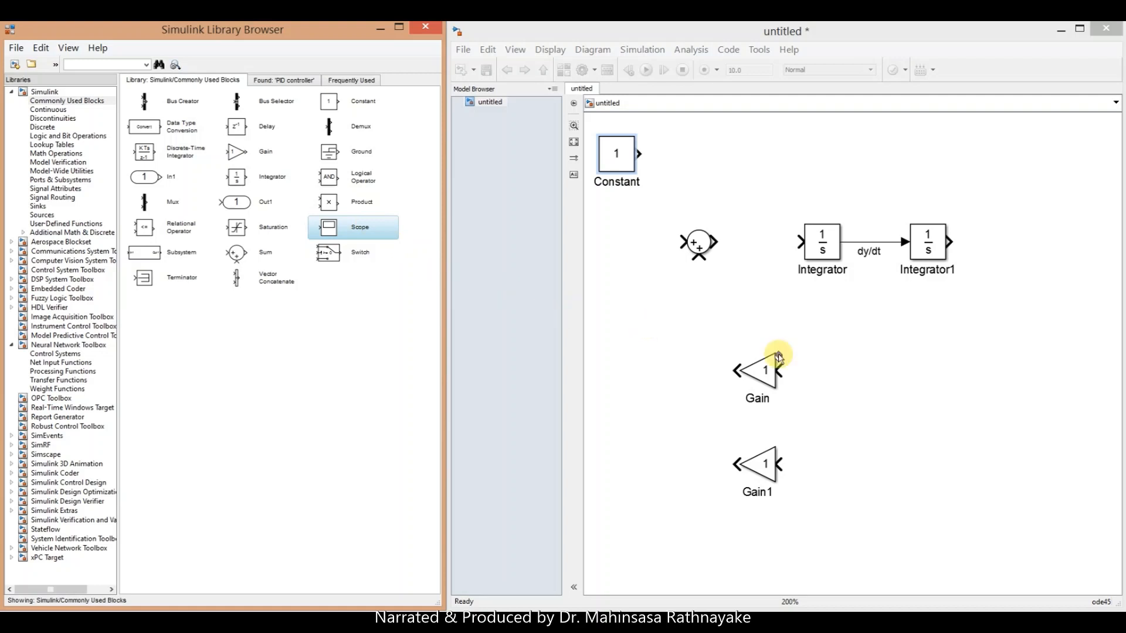
{"action": "mouse_move", "coordinate": [1049, 362]}
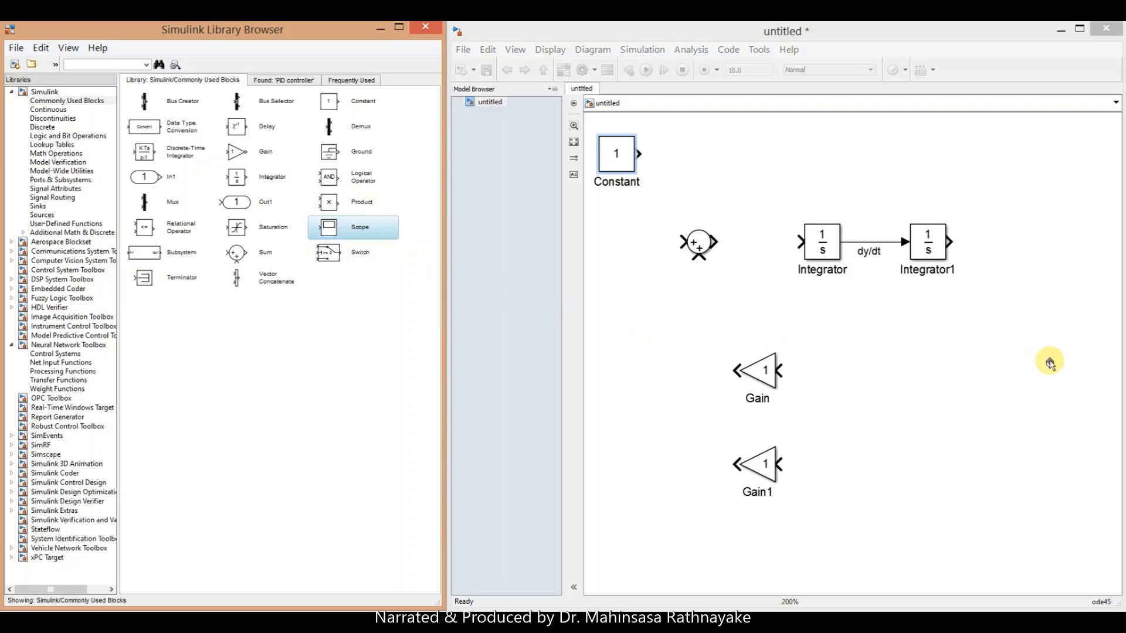
{"action": "mouse_move", "coordinate": [1064, 240]}
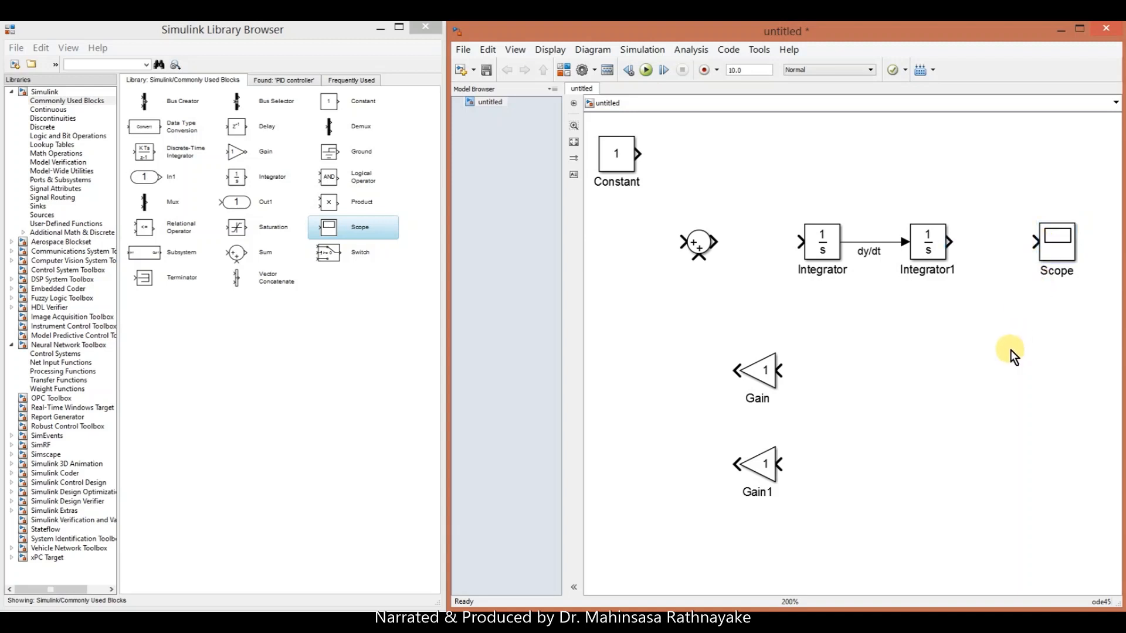
Pick the Sum block from Commonly Used Blocks to place left of the Integrator.
{"action": "left_click", "coordinate": [260, 252]}
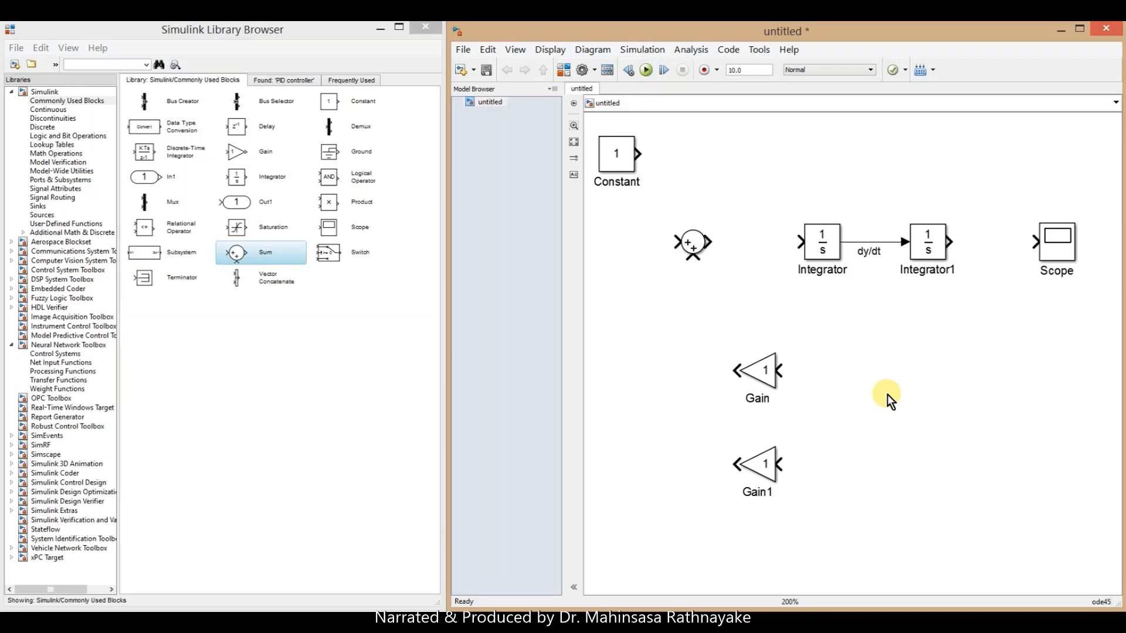
Change the Sum block's list of signs to |+-- and confirm.
{"action": "double_click", "coordinate": [691, 244]}
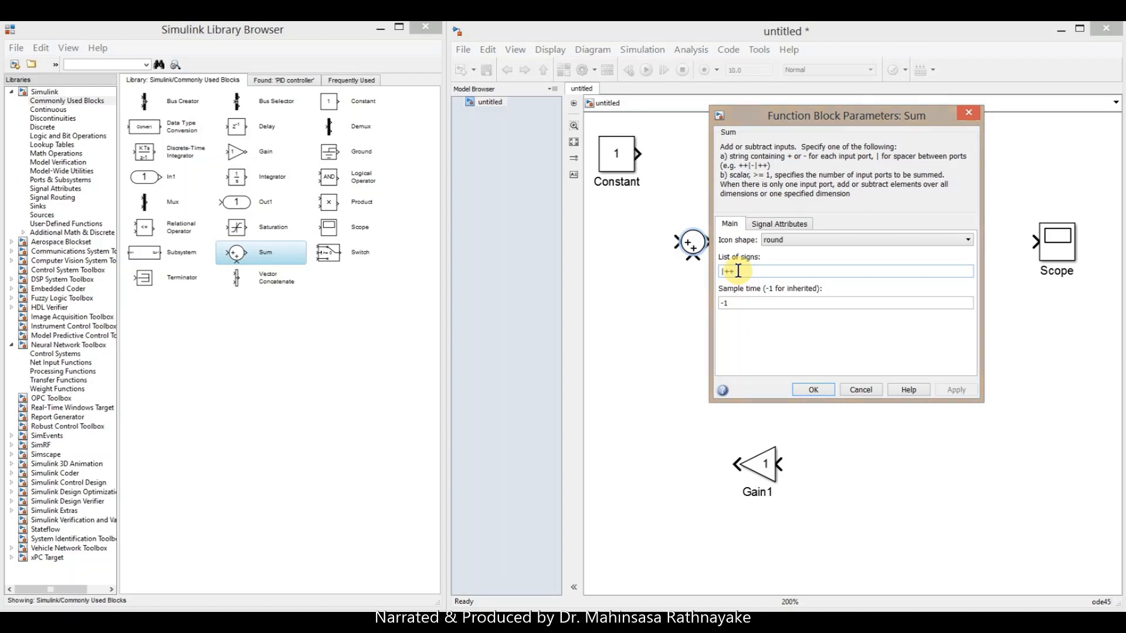
{"action": "key", "text": "Backspace"}
{"action": "type", "text": "-"}
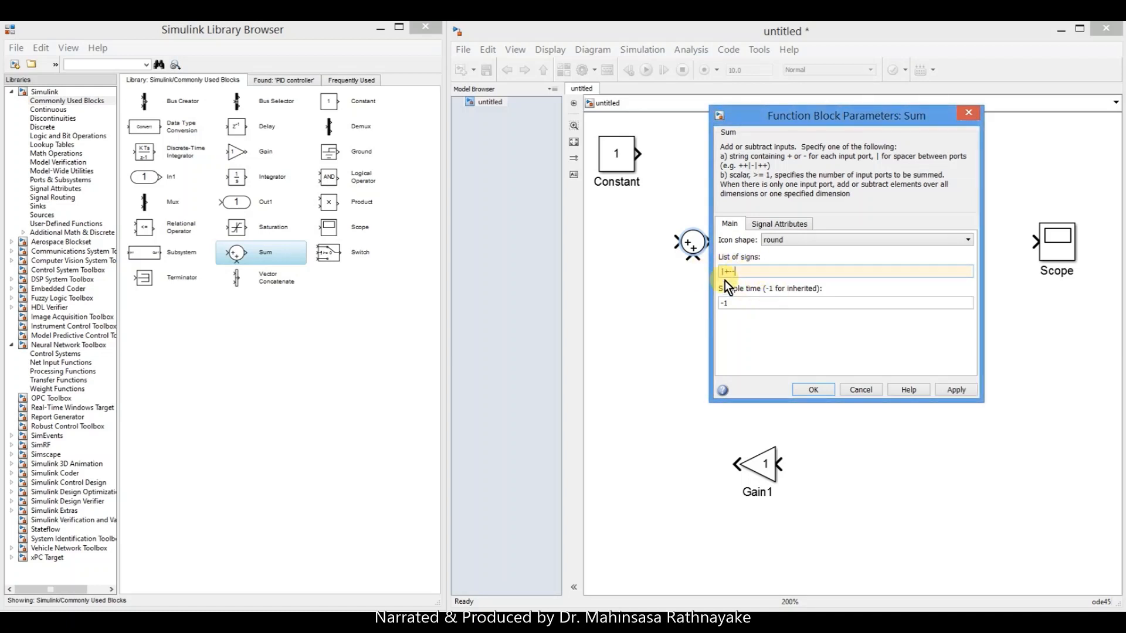
{"action": "left_click", "coordinate": [812, 389]}
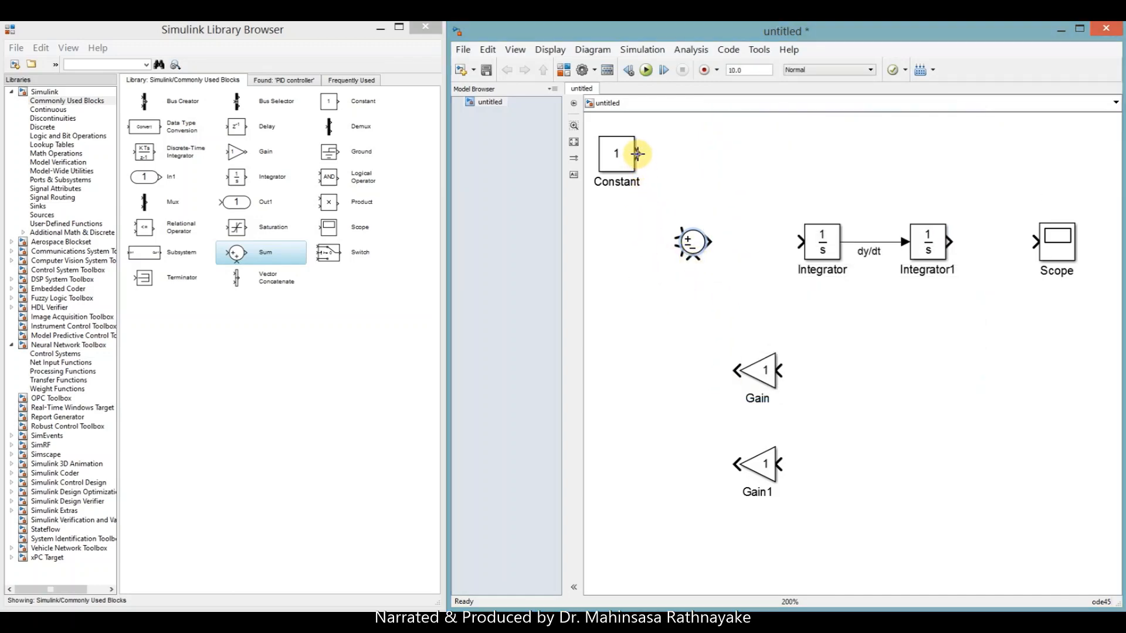
Wire the Constant into the Sum and Integrator1 to the Scope, and branch dy/dt into the Gain.
{"action": "left_click_drag", "start_coordinate": [643, 153], "coordinate": [681, 243]}
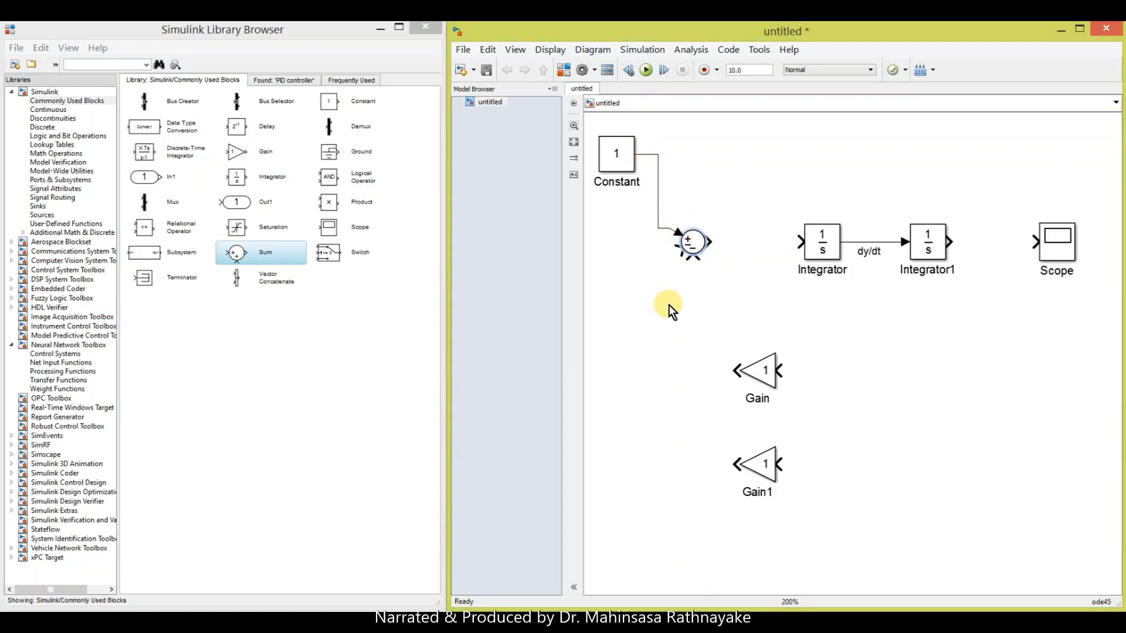
{"action": "mouse_move", "coordinate": [735, 464]}
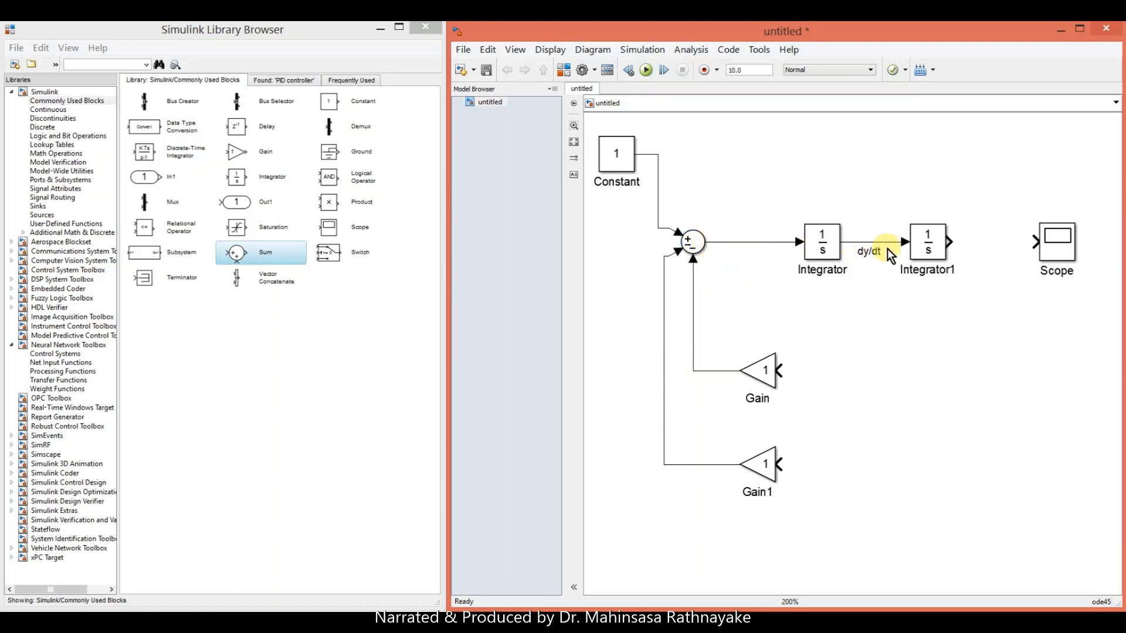
{"action": "left_click_drag", "start_coordinate": [951, 247], "coordinate": [1037, 244]}
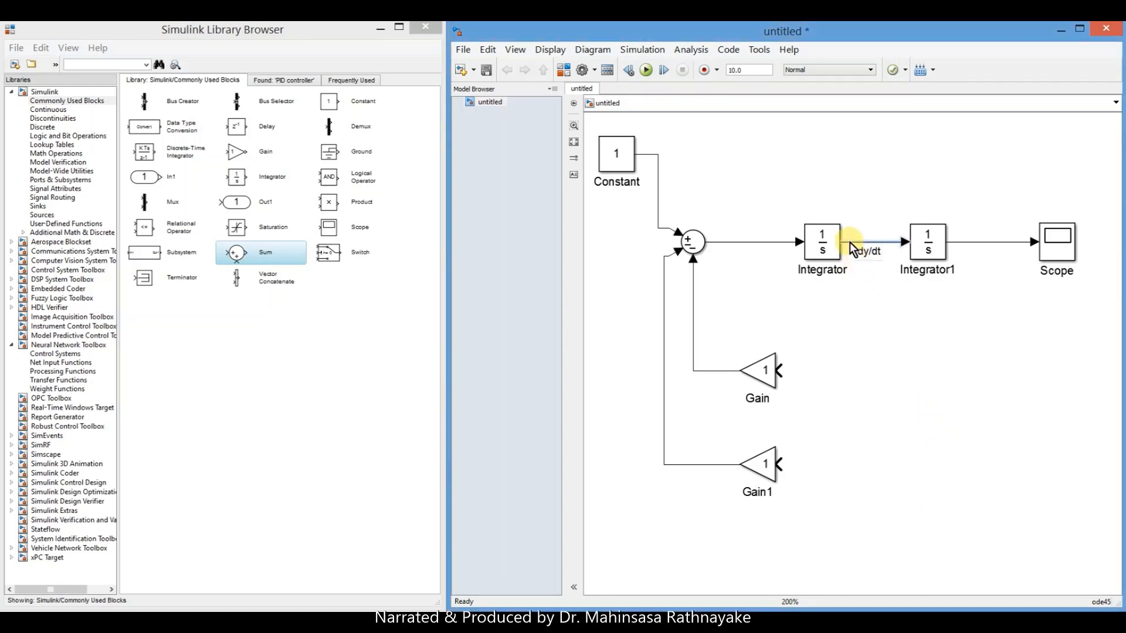
{"action": "left_click_drag", "start_coordinate": [850, 242], "coordinate": [823, 408]}
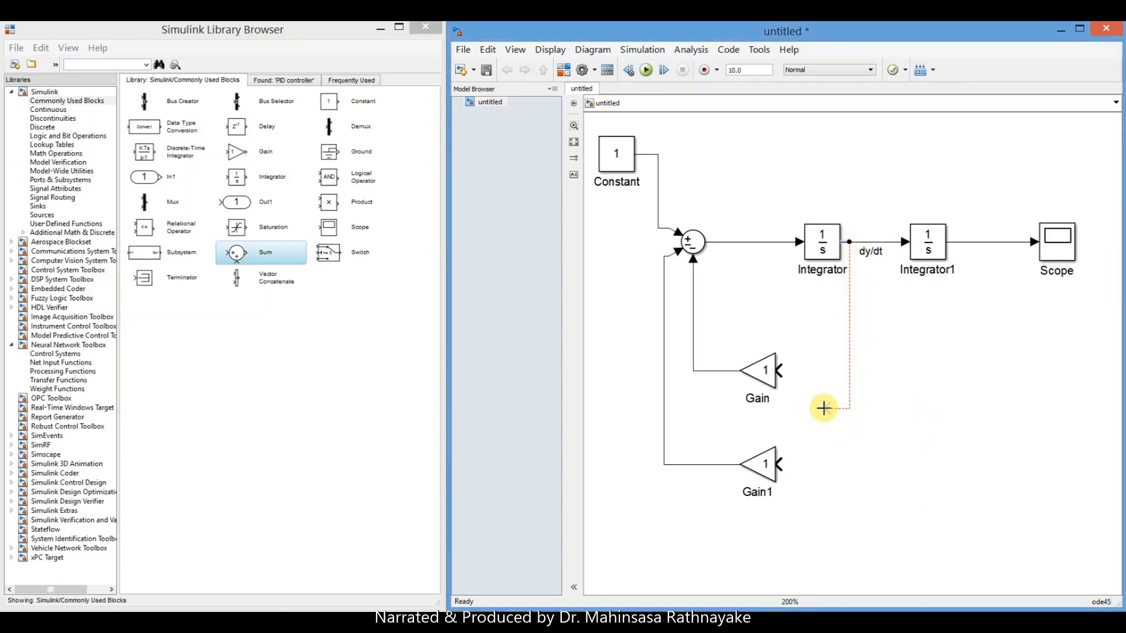
{"action": "left_click_drag", "start_coordinate": [823, 409], "coordinate": [779, 370]}
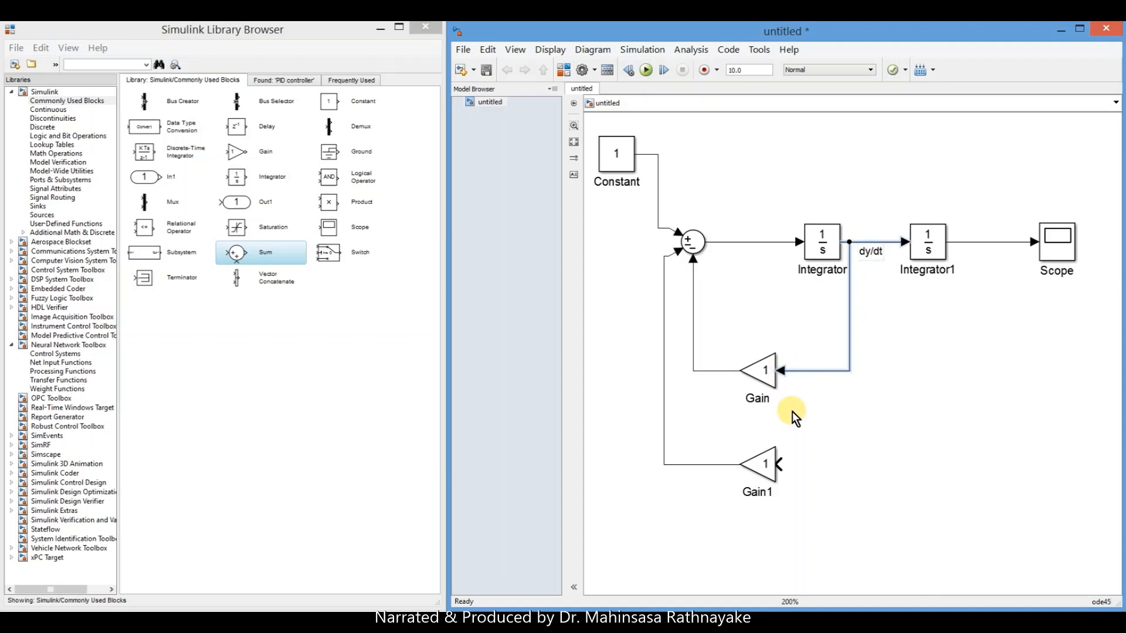
{"action": "mouse_move", "coordinate": [999, 249]}
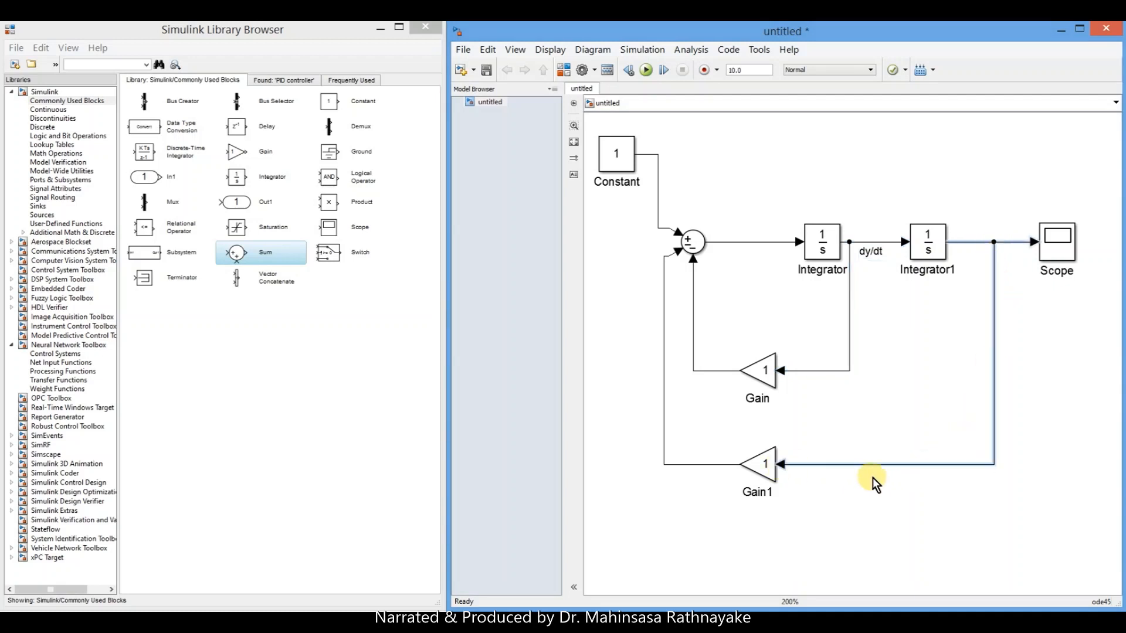
Set the Gain block to 3 and the Gain1 block to 10.
{"action": "double_click", "coordinate": [761, 370]}
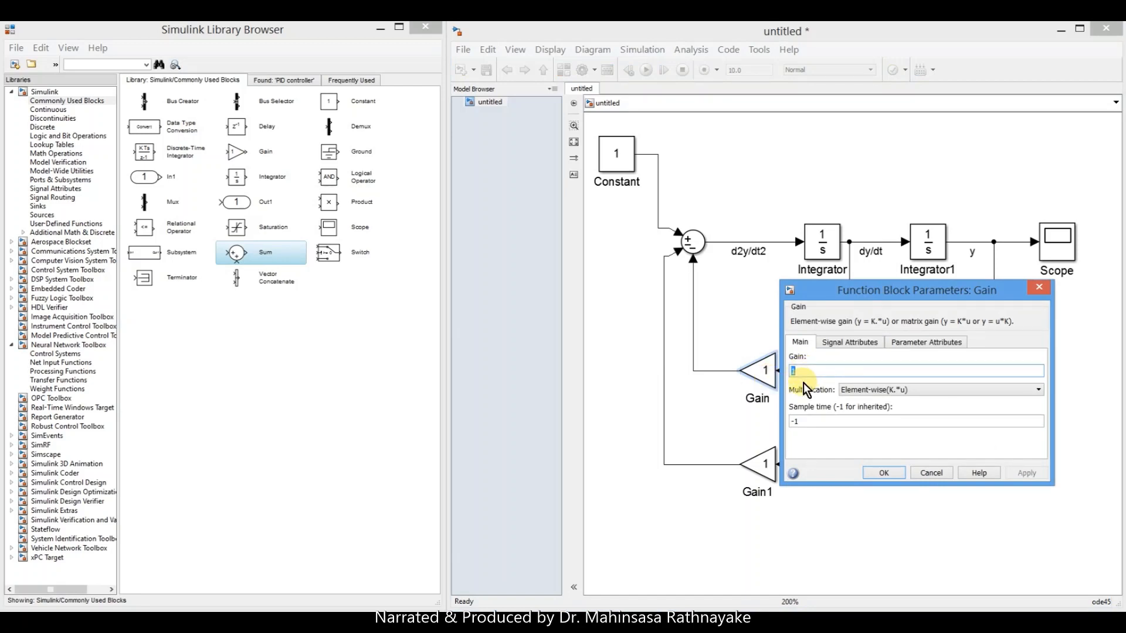
{"action": "type", "text": "3"}
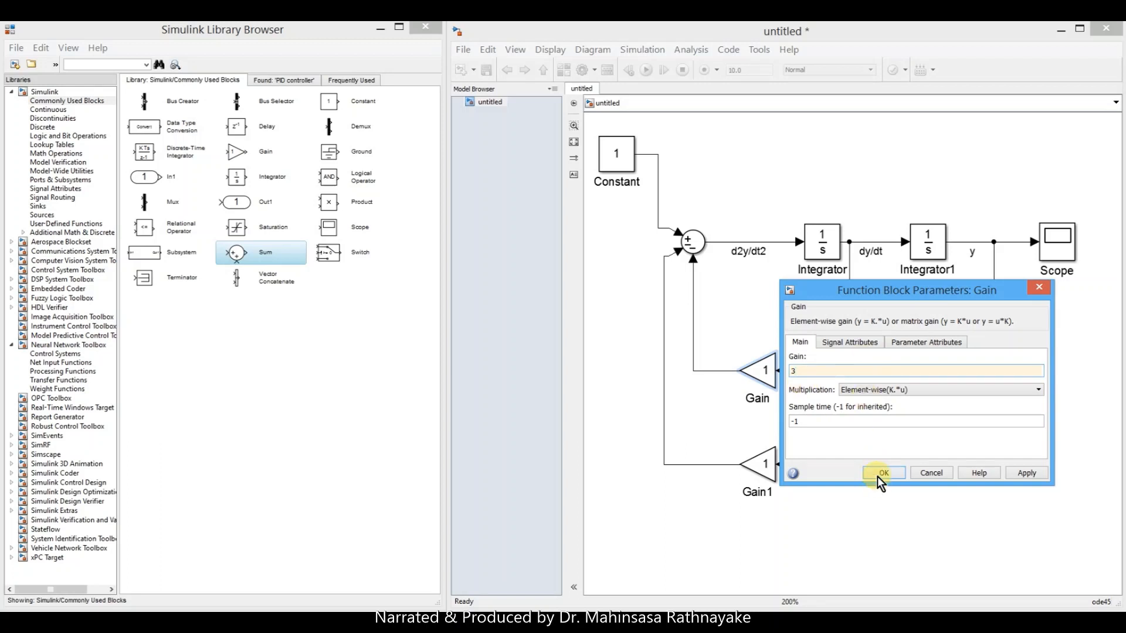
{"action": "left_click", "coordinate": [884, 472]}
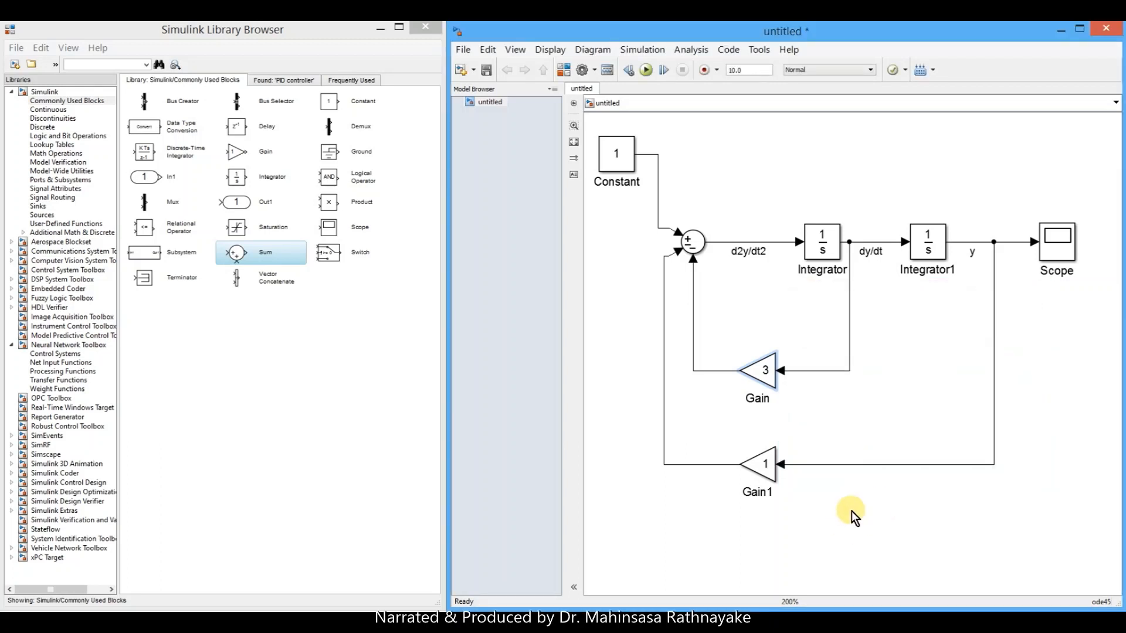
{"action": "left_click", "coordinate": [758, 466]}
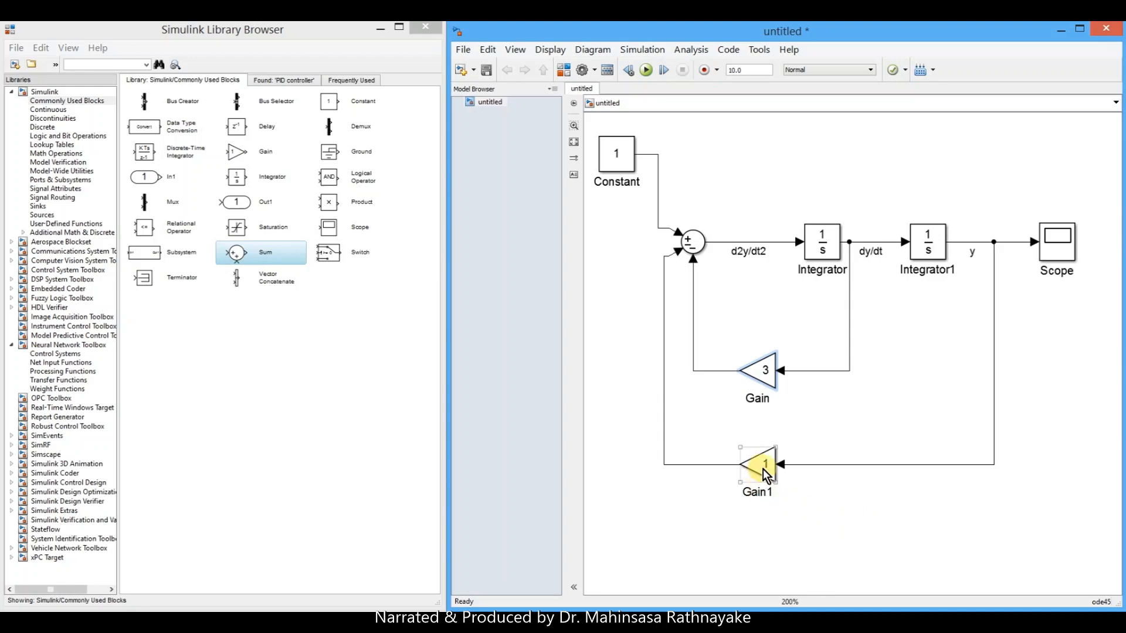
{"action": "double_click", "coordinate": [756, 467]}
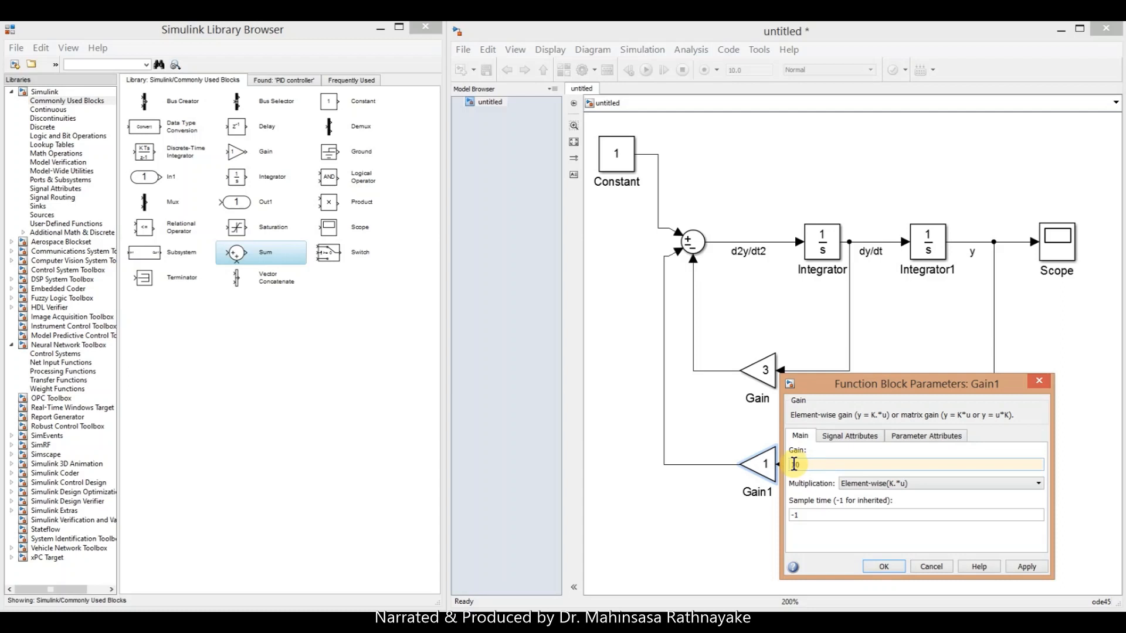
{"action": "left_click", "coordinate": [882, 567]}
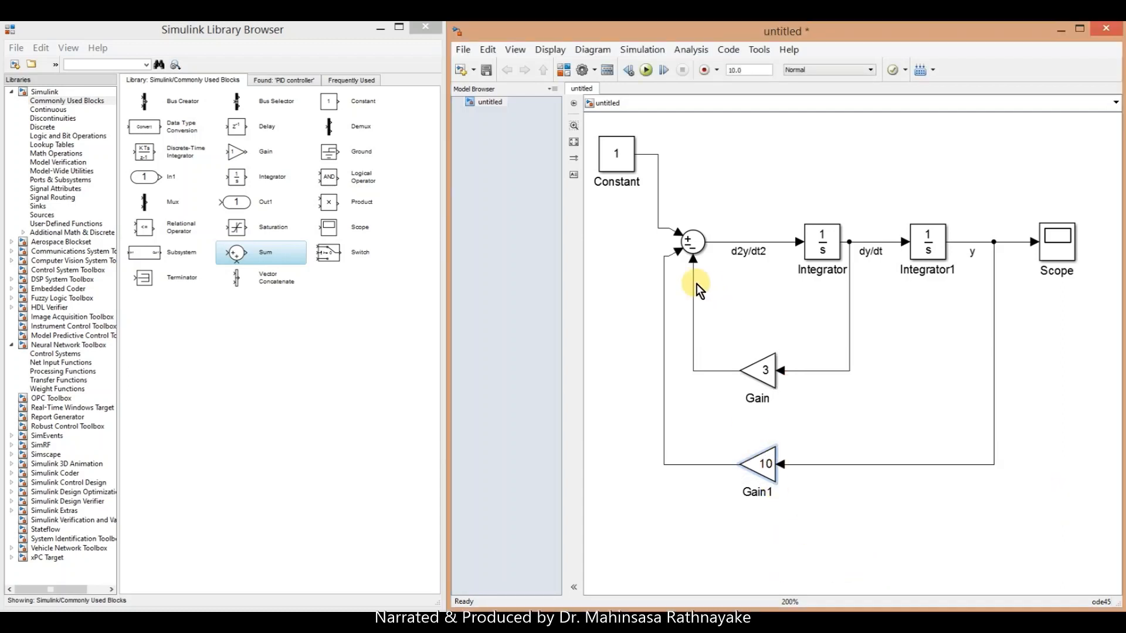
Set the Constant block value to 20.
{"action": "left_click", "coordinate": [616, 153]}
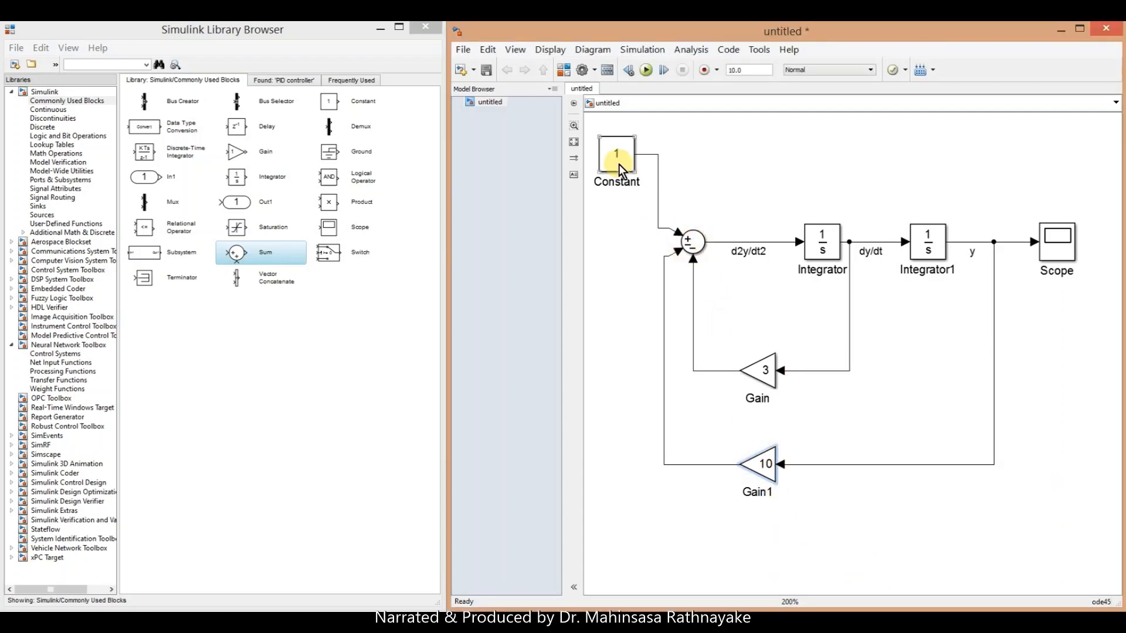
{"action": "double_click", "coordinate": [615, 153]}
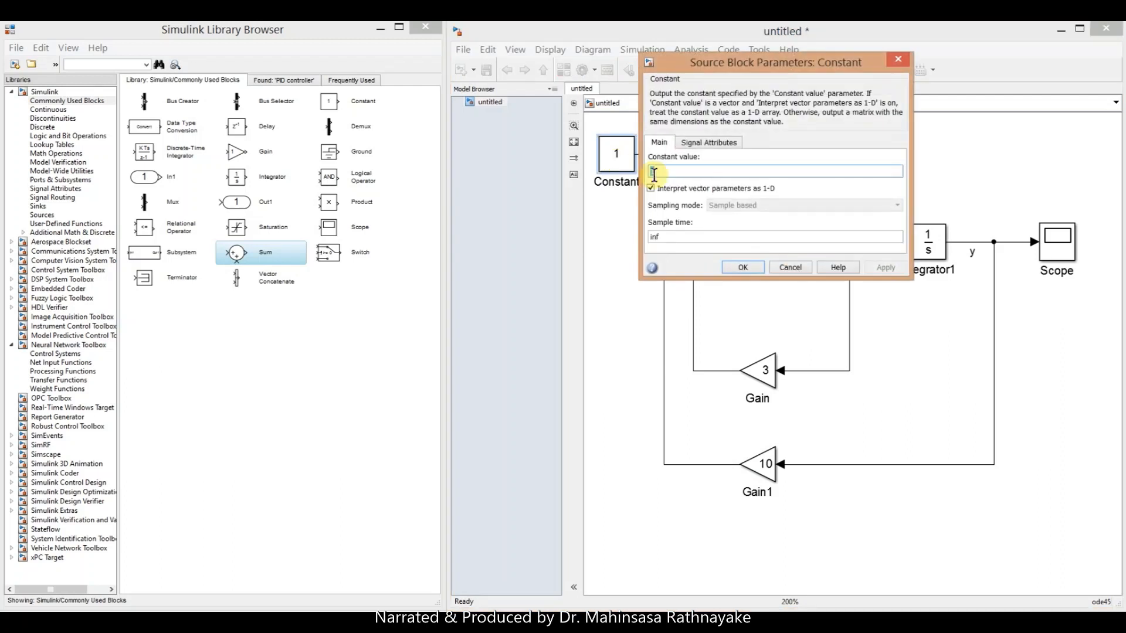
{"action": "type", "text": "2"}
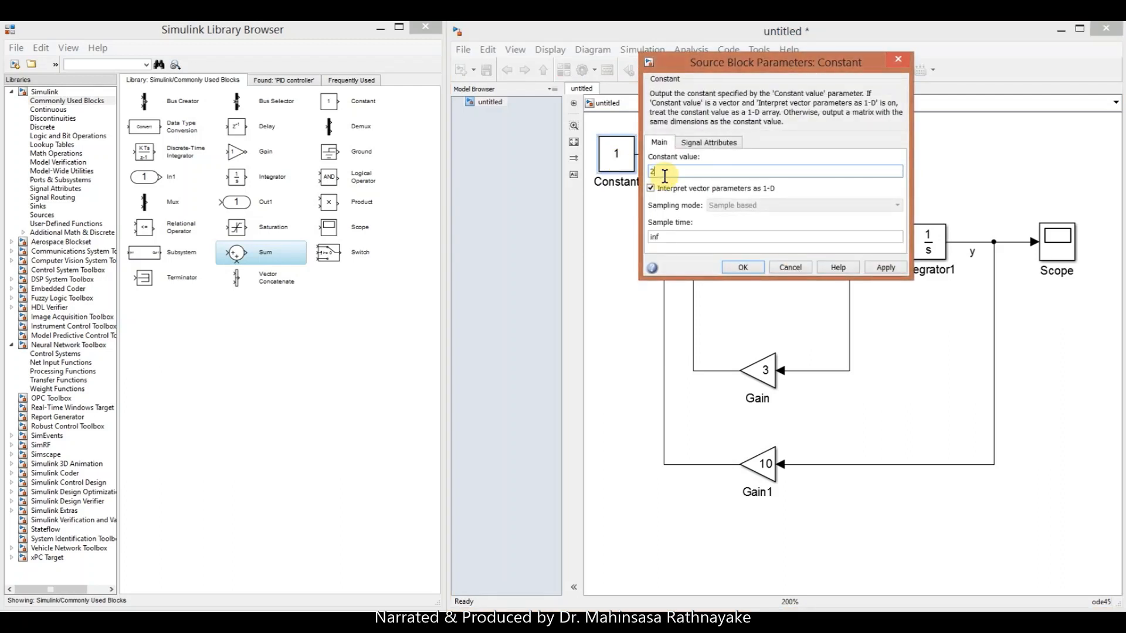
{"action": "type", "text": "0"}
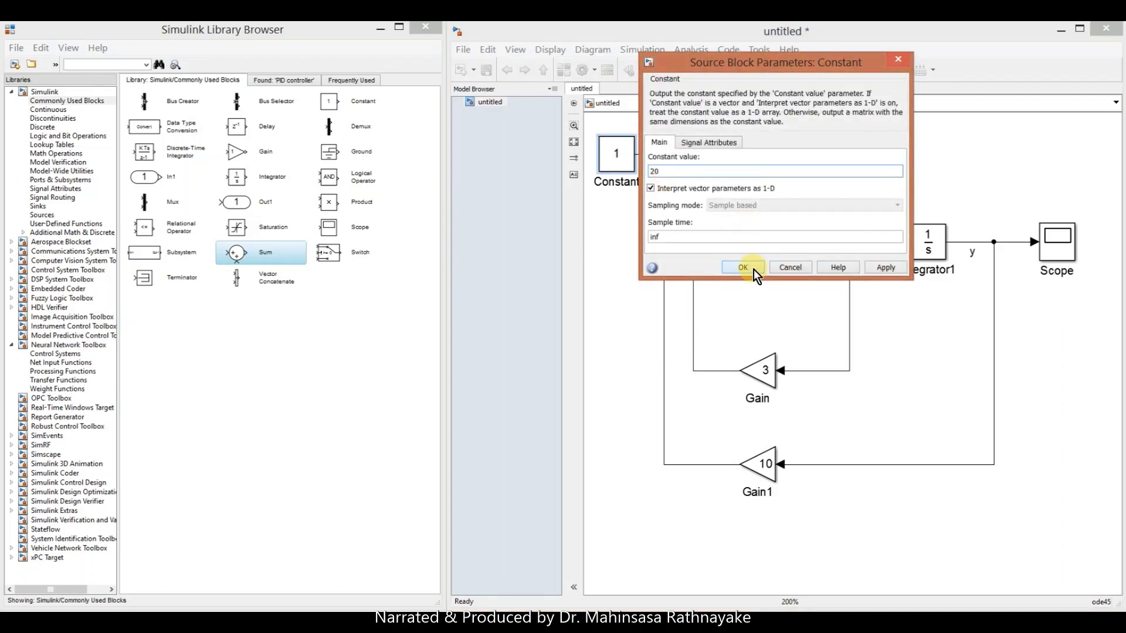
{"action": "left_click", "coordinate": [742, 268]}
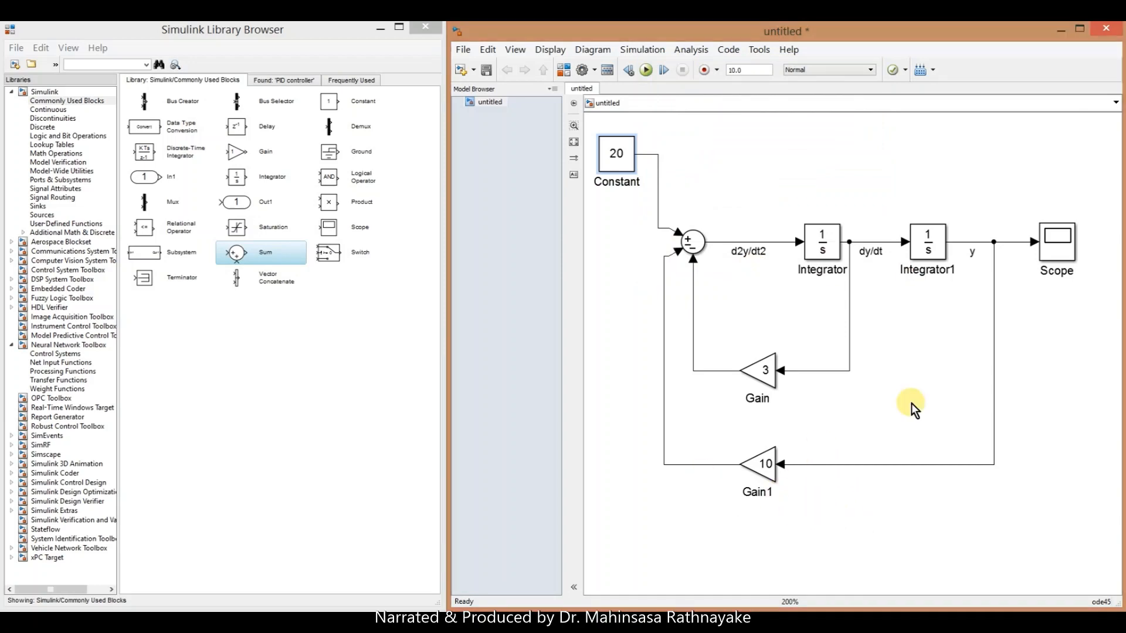
{"action": "double_click", "coordinate": [821, 244]}
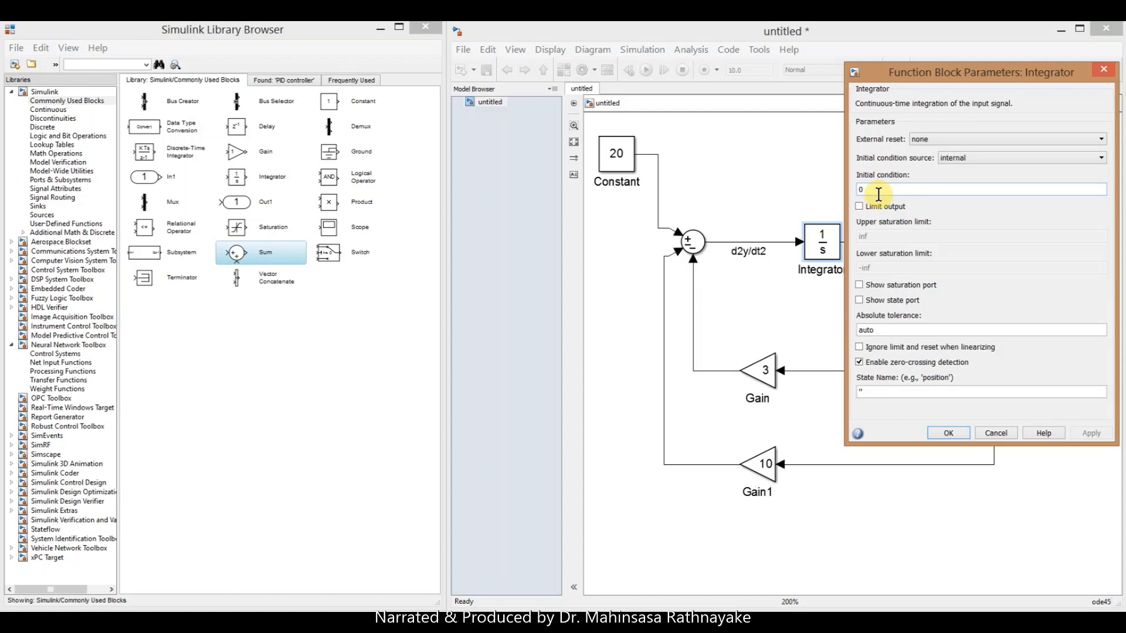
{"action": "left_click", "coordinate": [947, 433]}
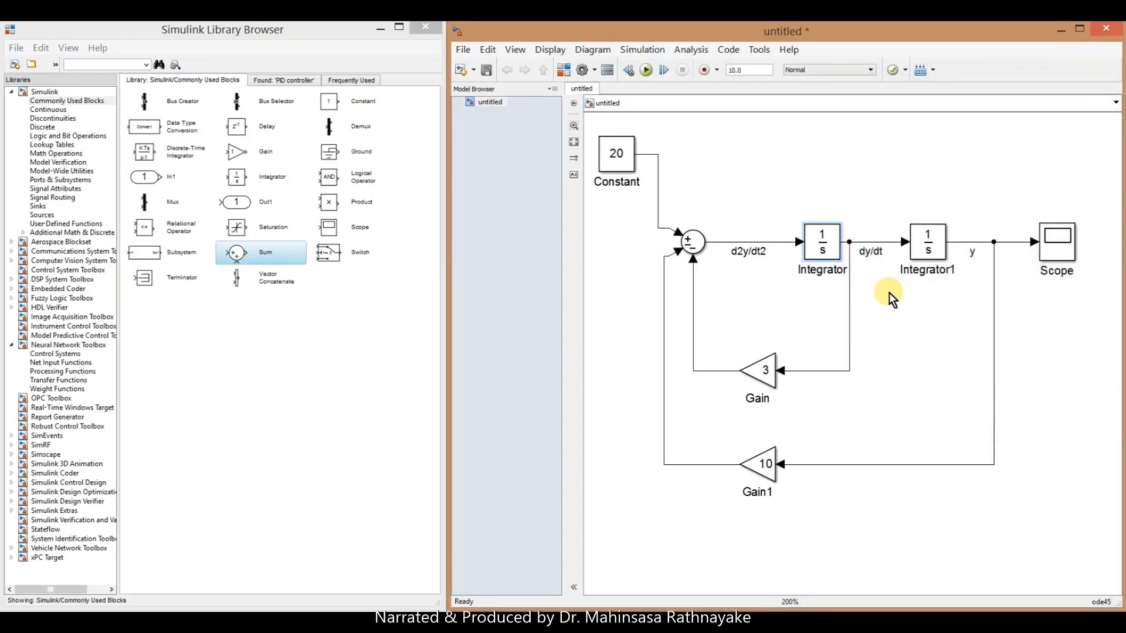
{"action": "double_click", "coordinate": [927, 241]}
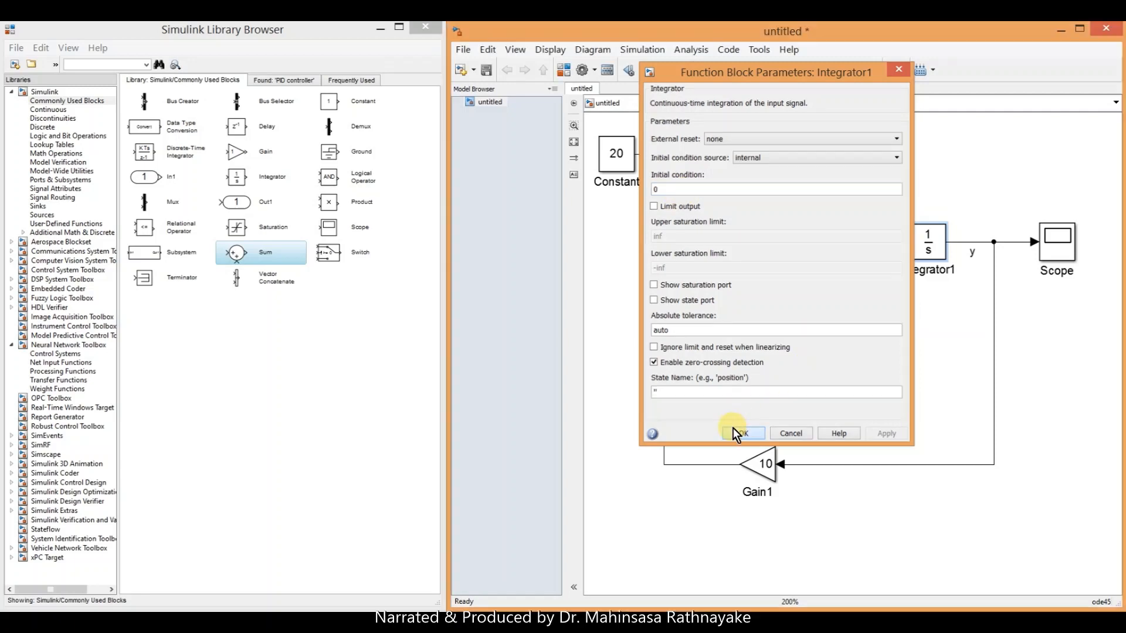
{"action": "left_click", "coordinate": [742, 432]}
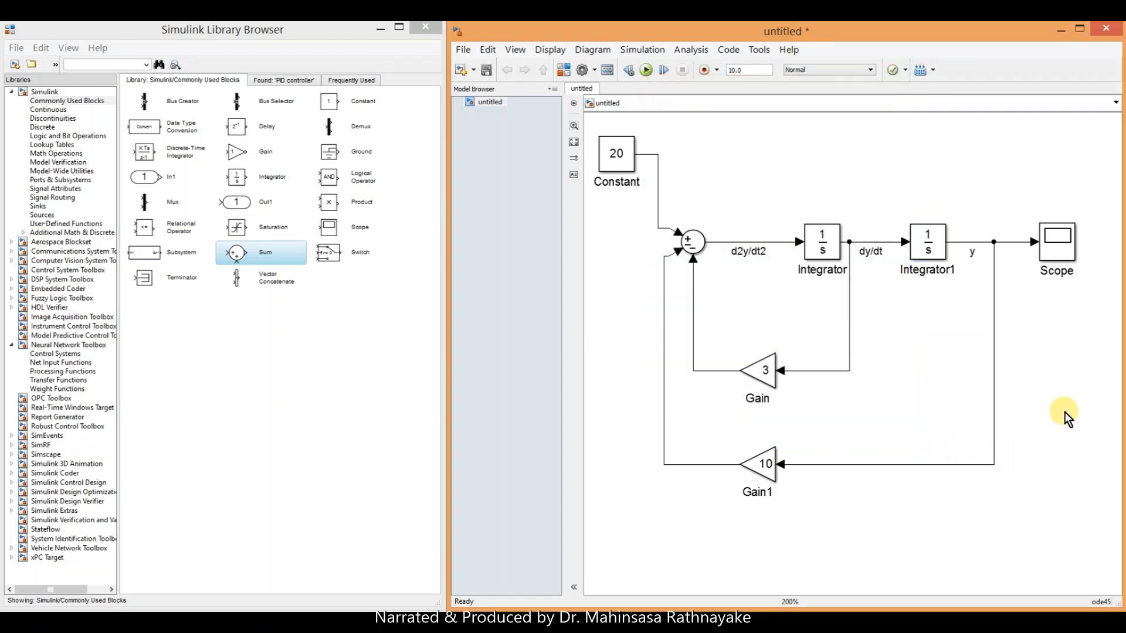
{"action": "left_click", "coordinate": [1056, 244]}
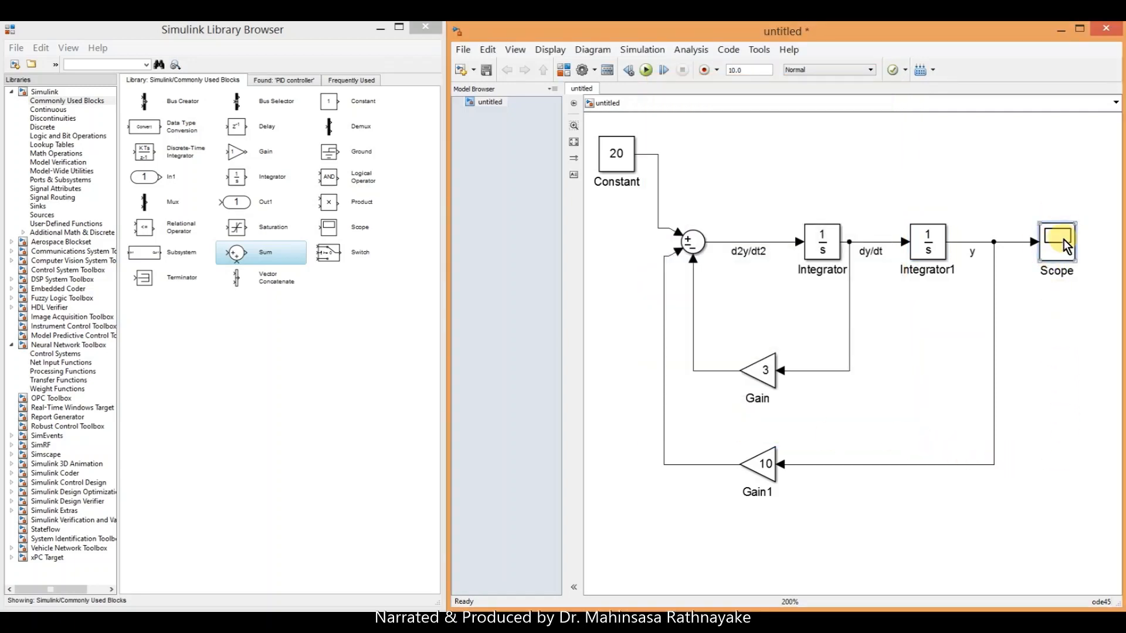
Open the Scope and autoscale it, showing y overshooting to about 2.4 and settling at 2.
{"action": "double_click", "coordinate": [1055, 242]}
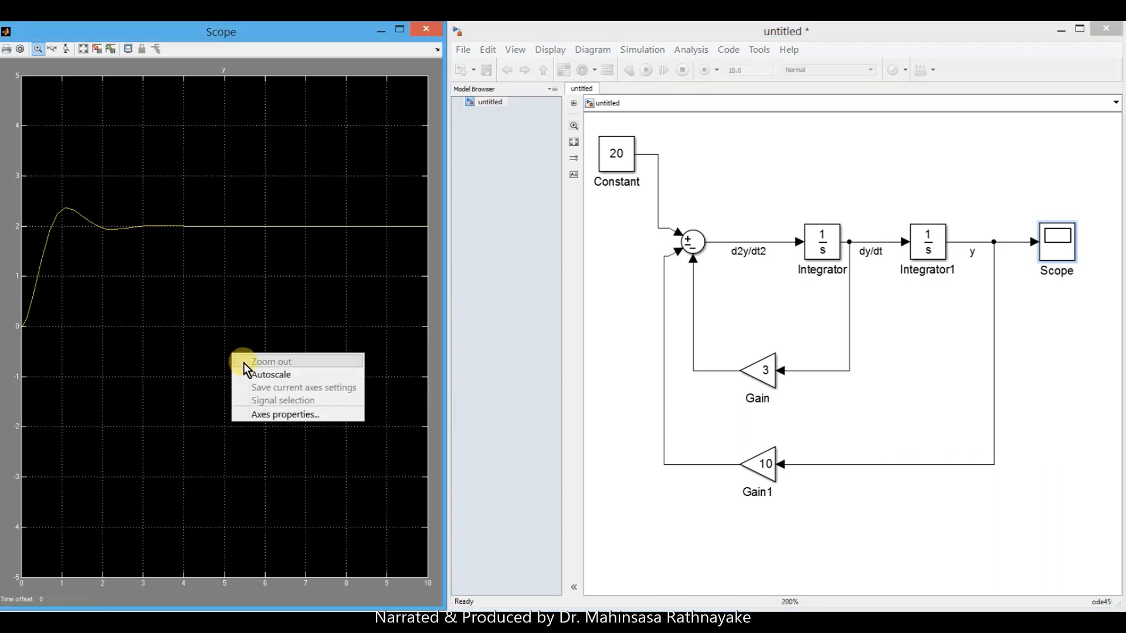
{"action": "left_click", "coordinate": [270, 375]}
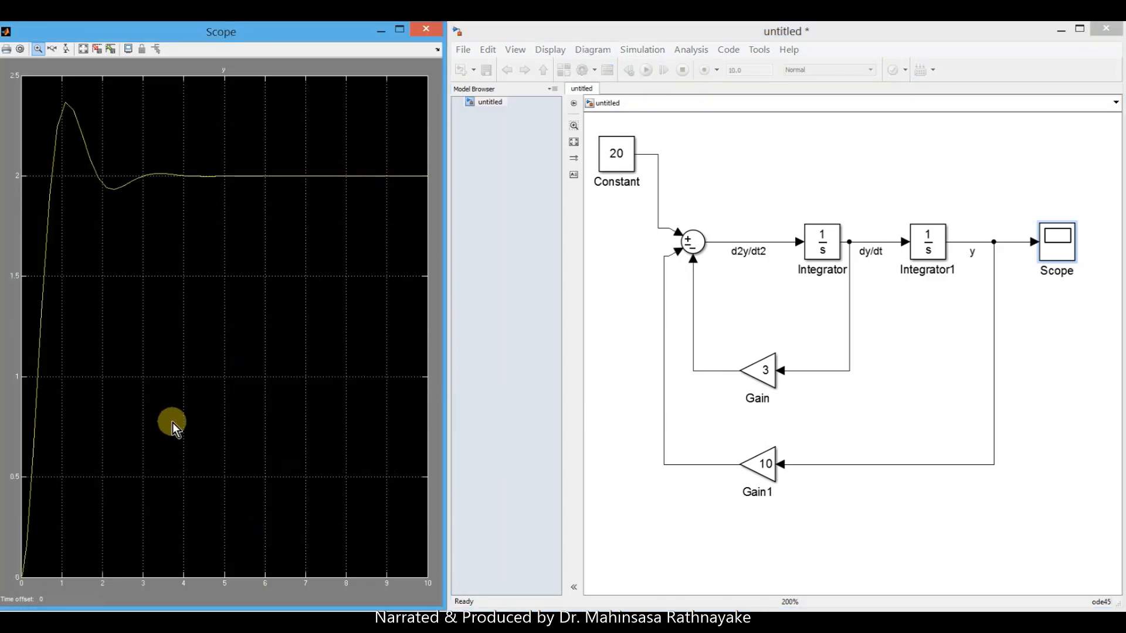
{"action": "mouse_move", "coordinate": [61, 488]}
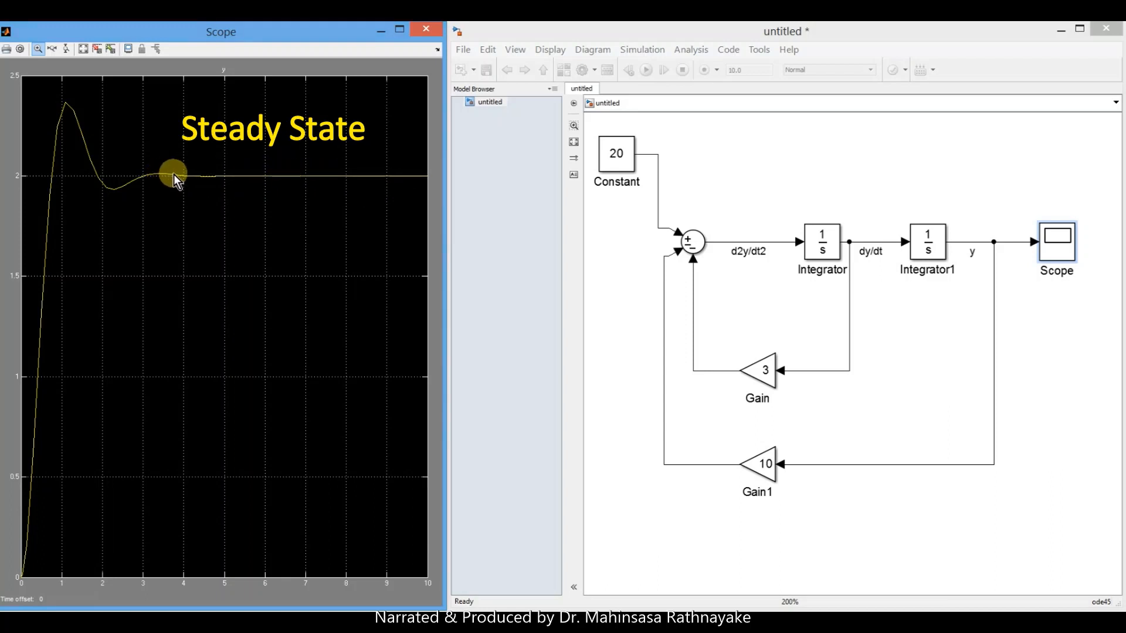
{"action": "mouse_move", "coordinate": [190, 180]}
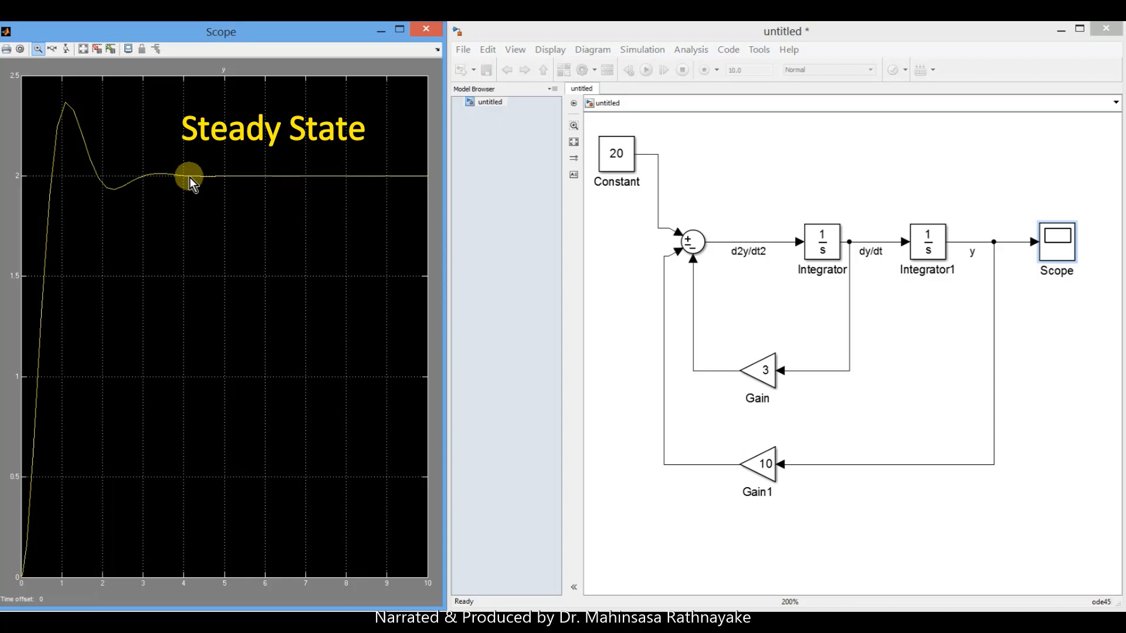